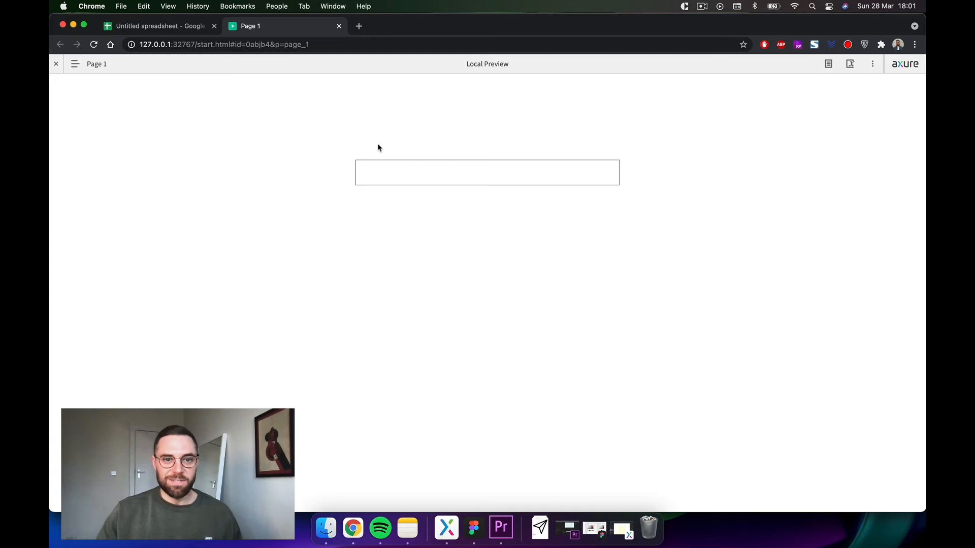
mouse_move(645, 202)
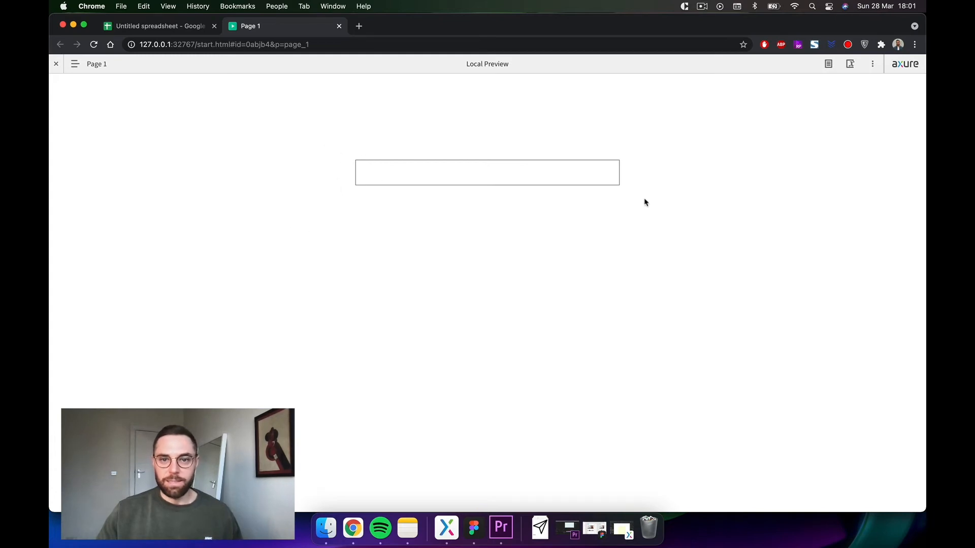
mouse_move(370, 202)
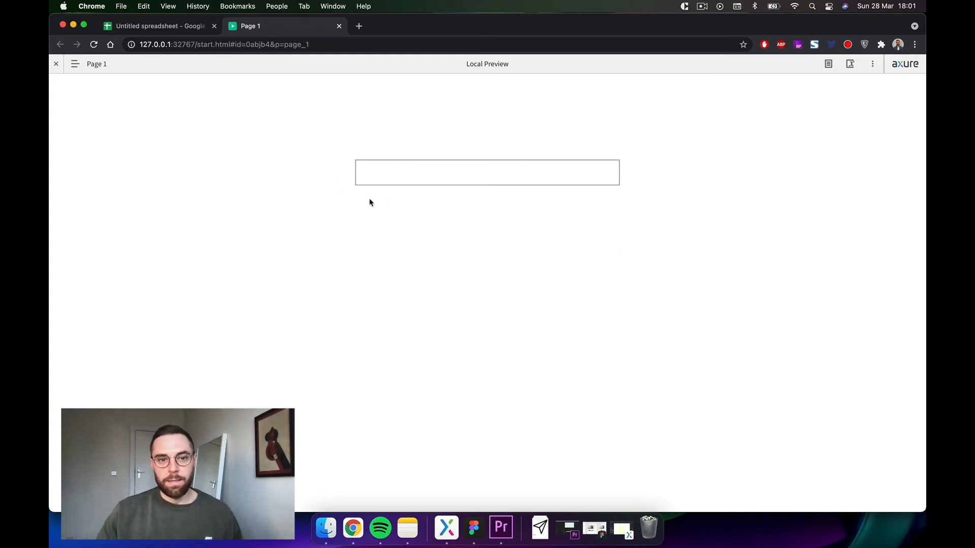
mouse_move(474, 348)
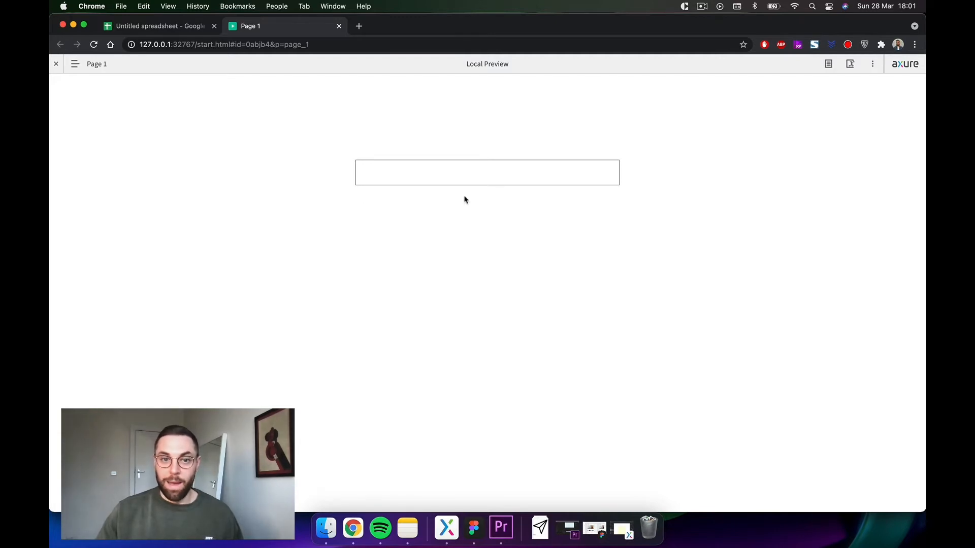
mouse_move(354, 175)
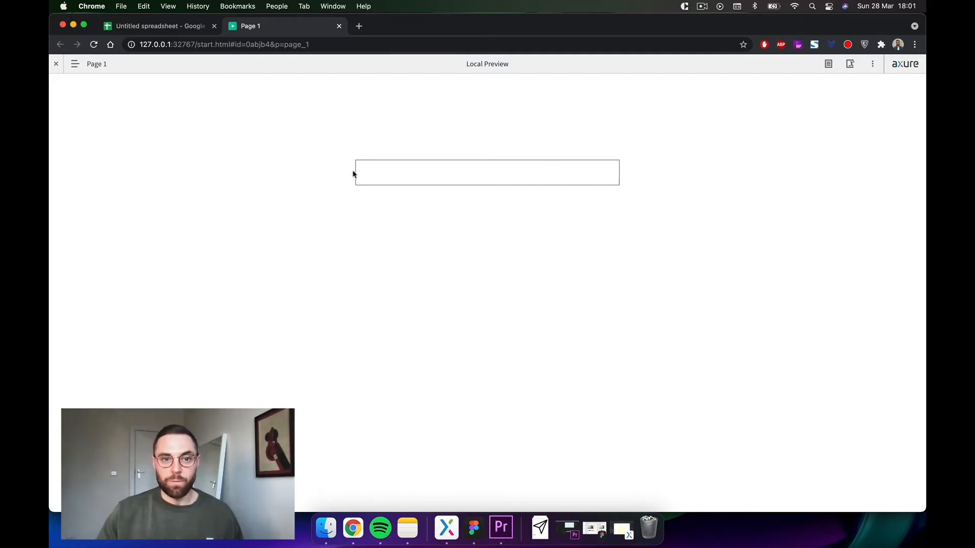
- Try the search field by entering a few characters into it
left_click(159, 26)
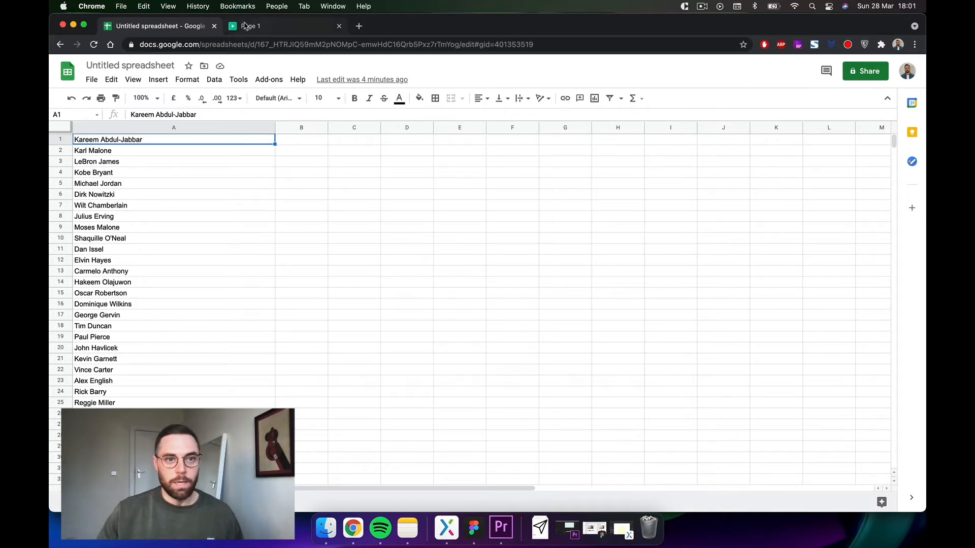
left_click(261, 25)
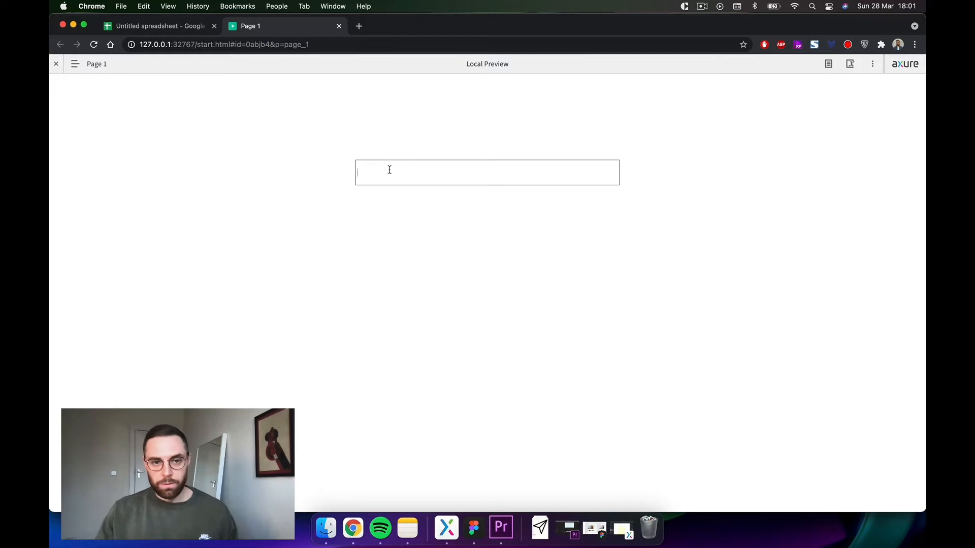
type("le")
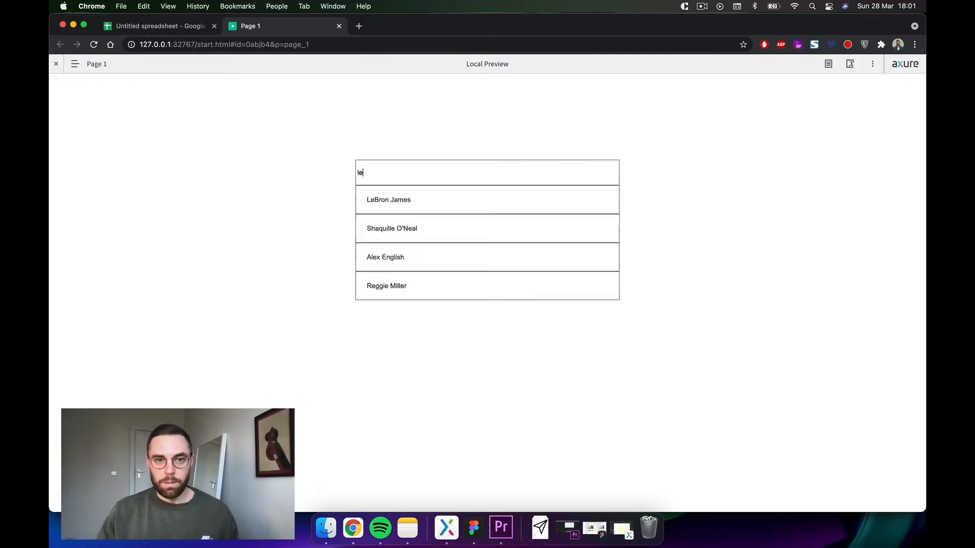
type("ko")
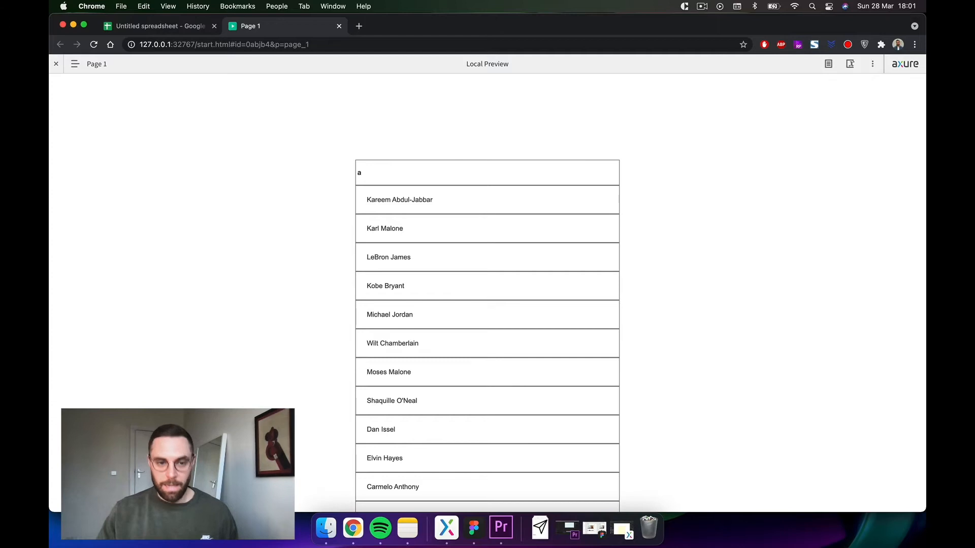
type("r")
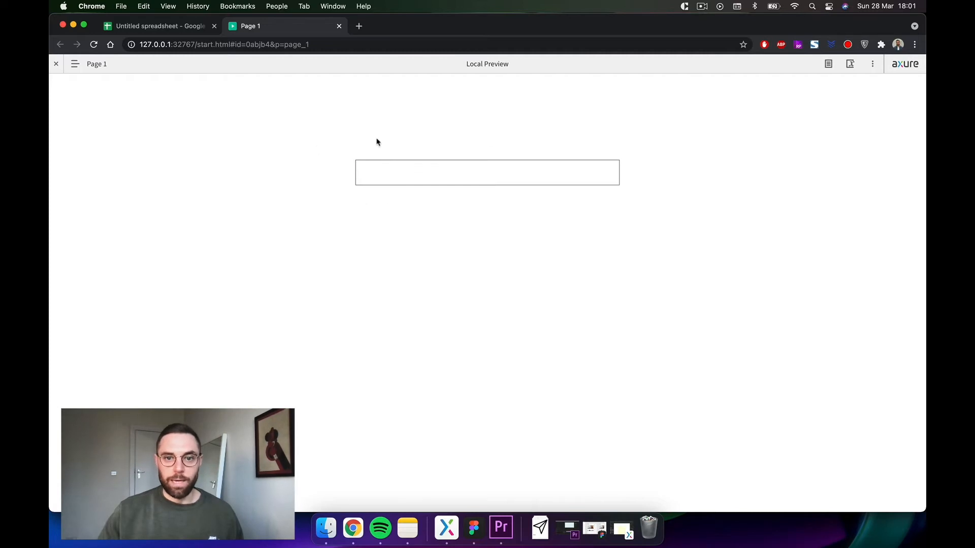
mouse_move(382, 430)
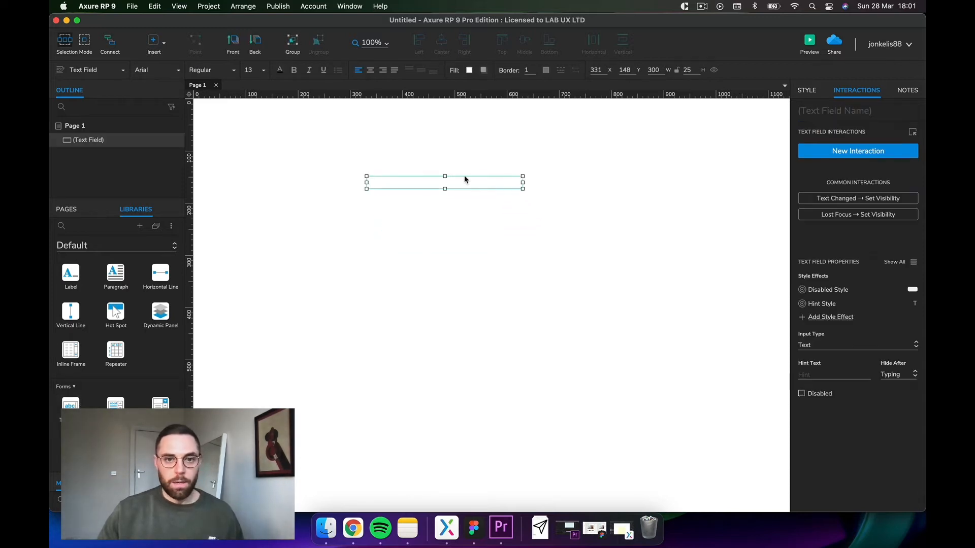
- Resize the search text field to about 469 by 50 and deselect it
left_click_drag(523, 182, 610, 182)
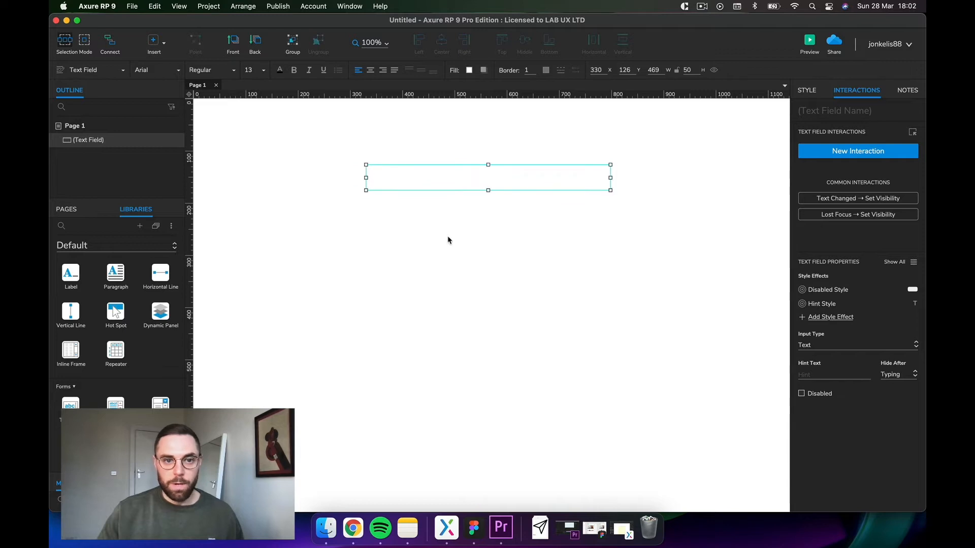
left_click(447, 240)
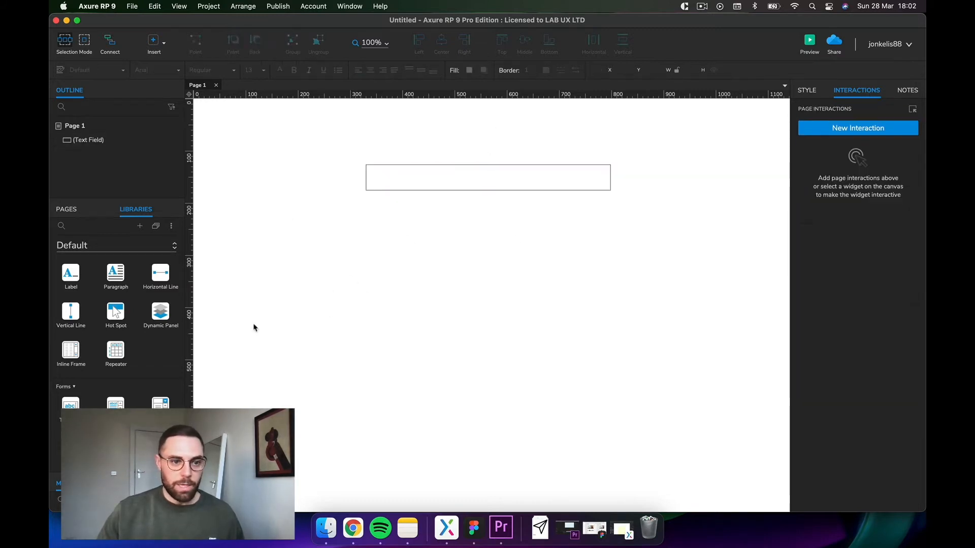
mouse_move(116, 354)
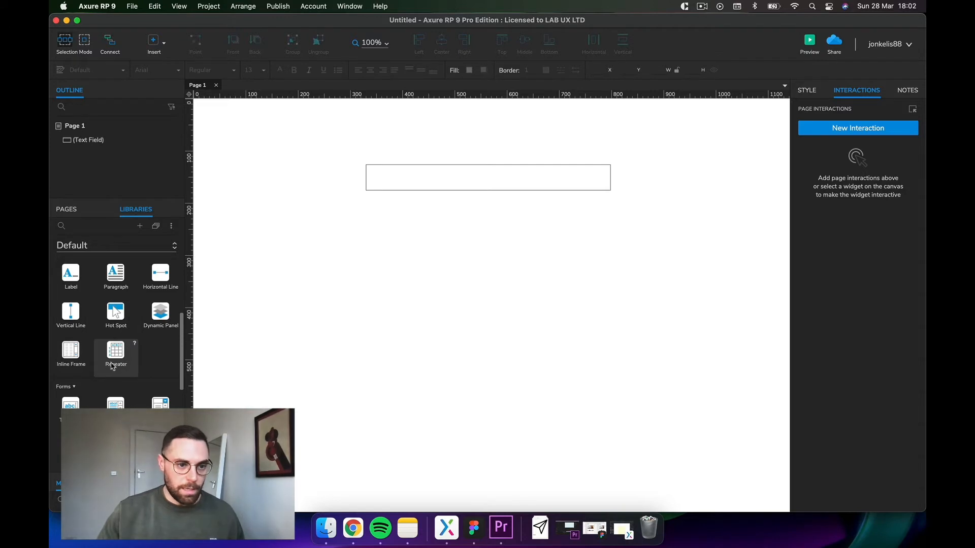
- Drop a Repeater below the search field, aligned to its left edge, and enter its item
left_click_drag(116, 351, 446, 261)
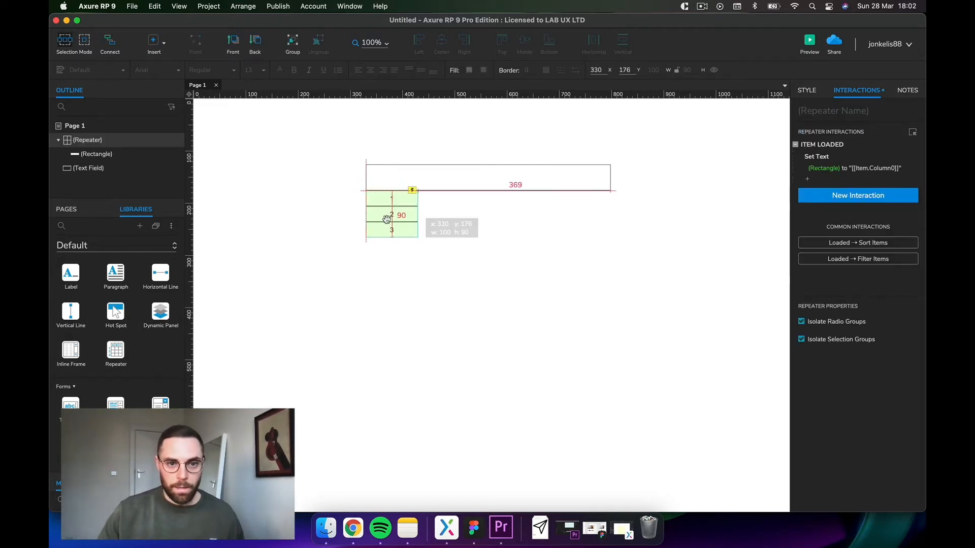
left_click(806, 90)
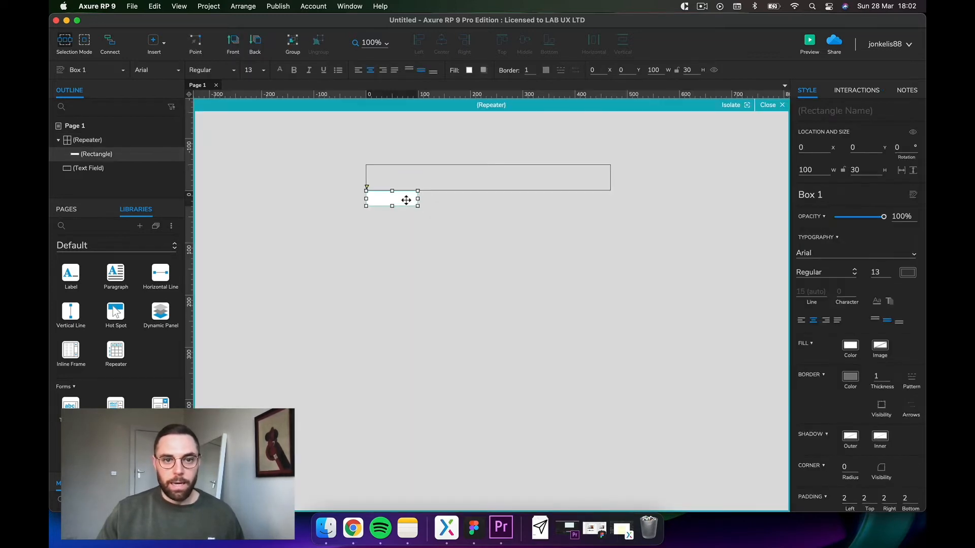
- Stretch the repeater's row rectangle to the search field's width, about 469 by 51
left_click_drag(418, 199, 605, 200)
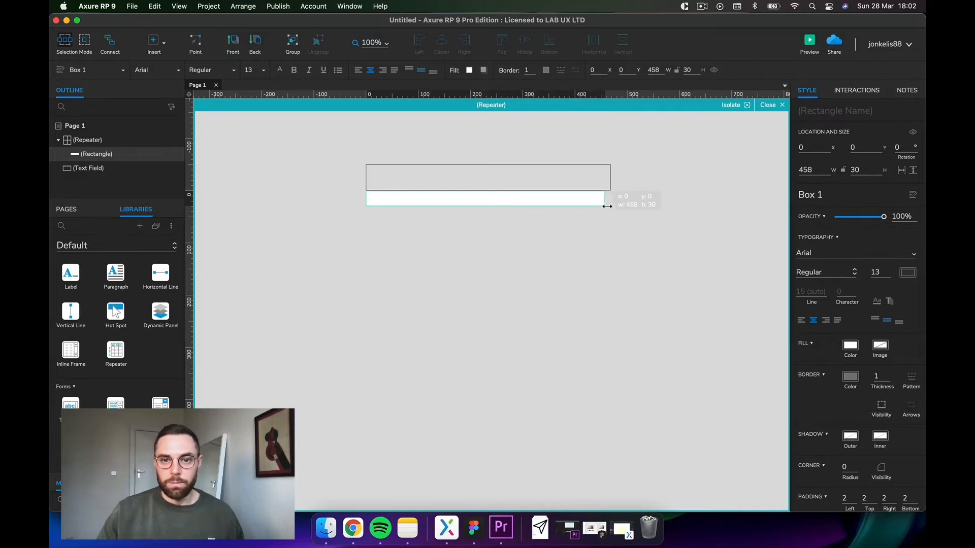
left_click_drag(606, 205, 612, 214)
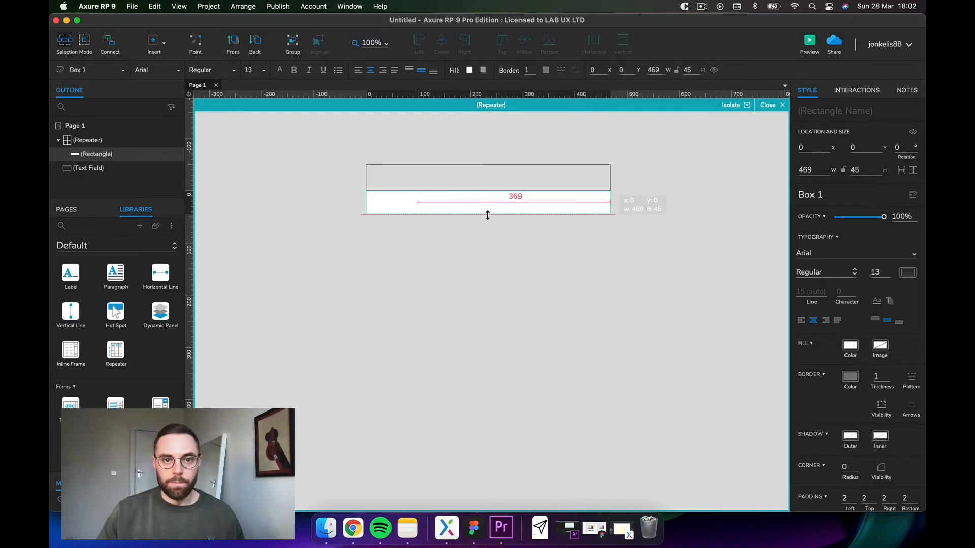
left_click_drag(487, 215, 487, 216)
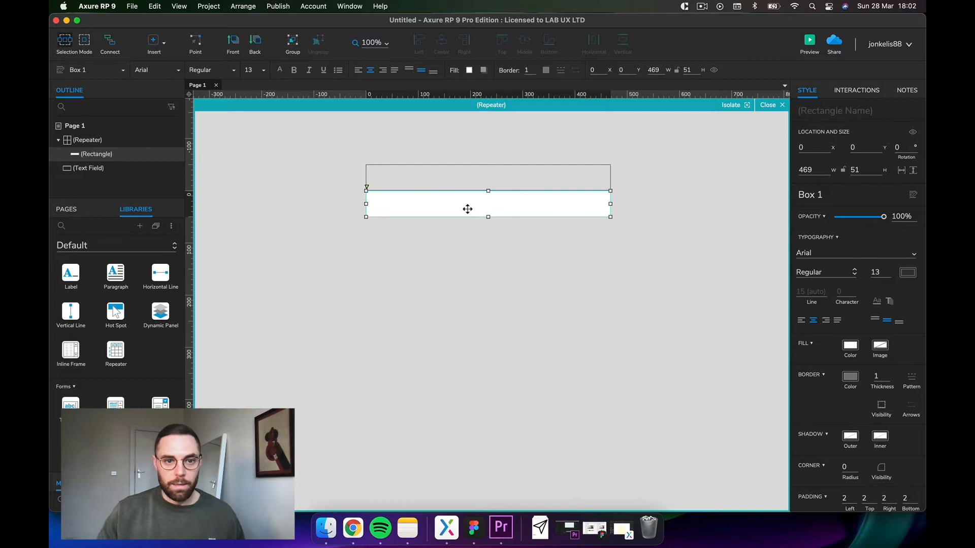
mouse_move(476, 213)
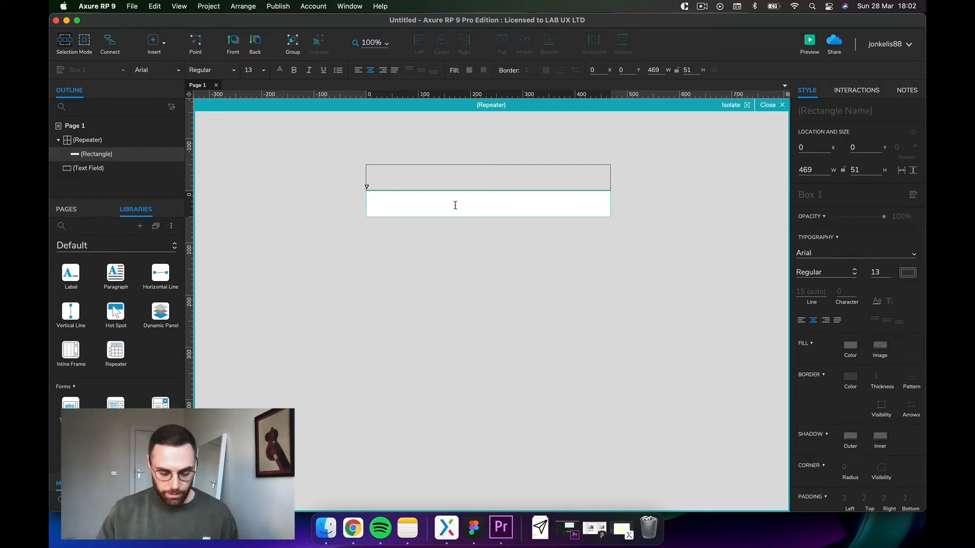
- Label the row 'Test', left-align its text and give it left padding of 9
type("Test")
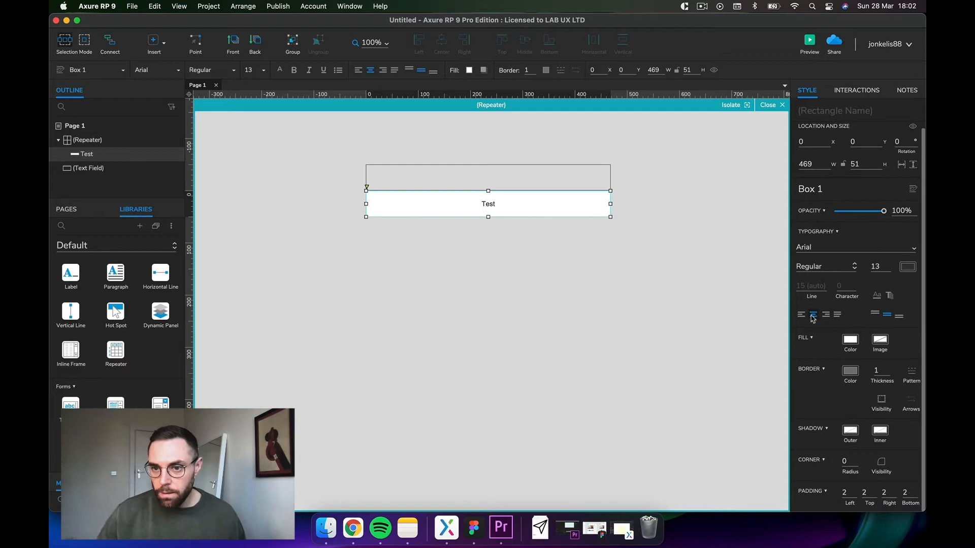
left_click(801, 315)
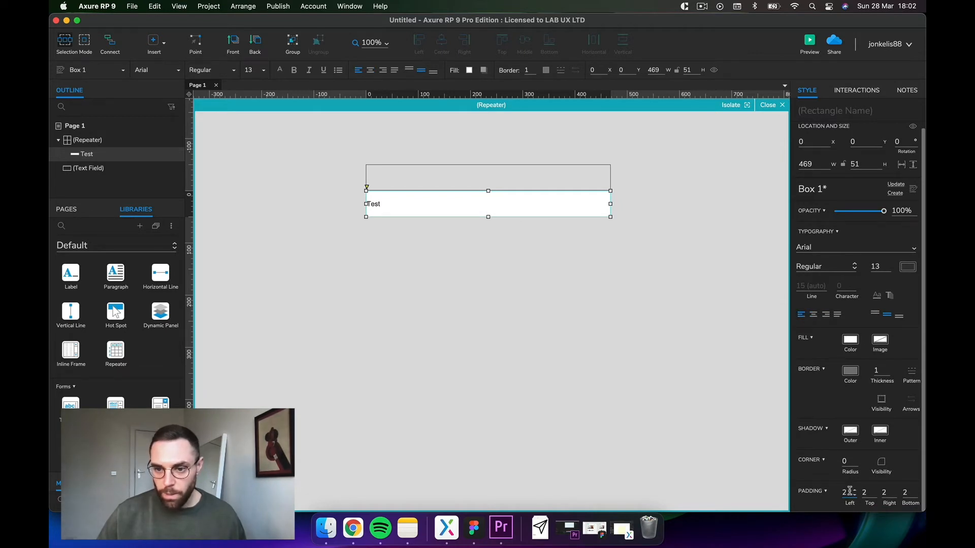
type("9")
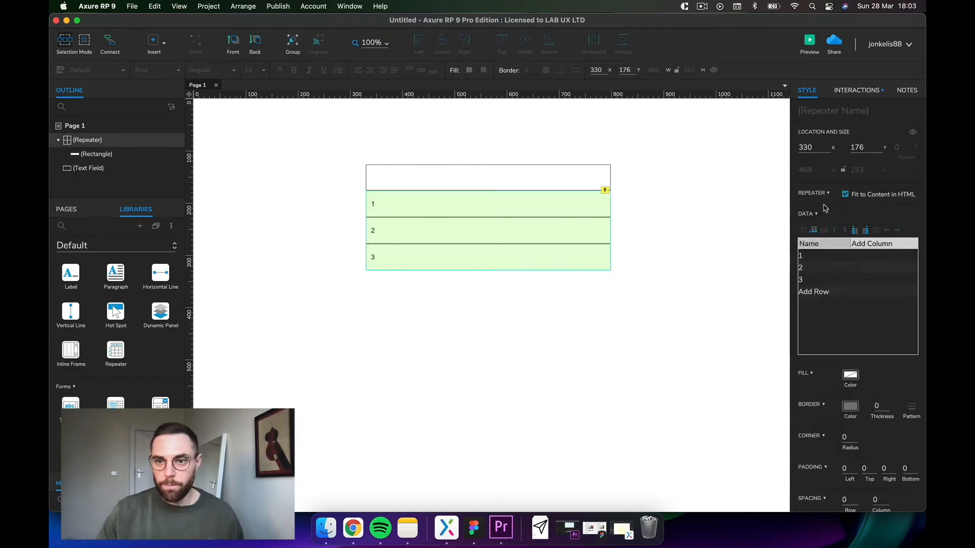
- Paste the basketball names from the spreadsheet into the repeater's data column
left_click(809, 41)
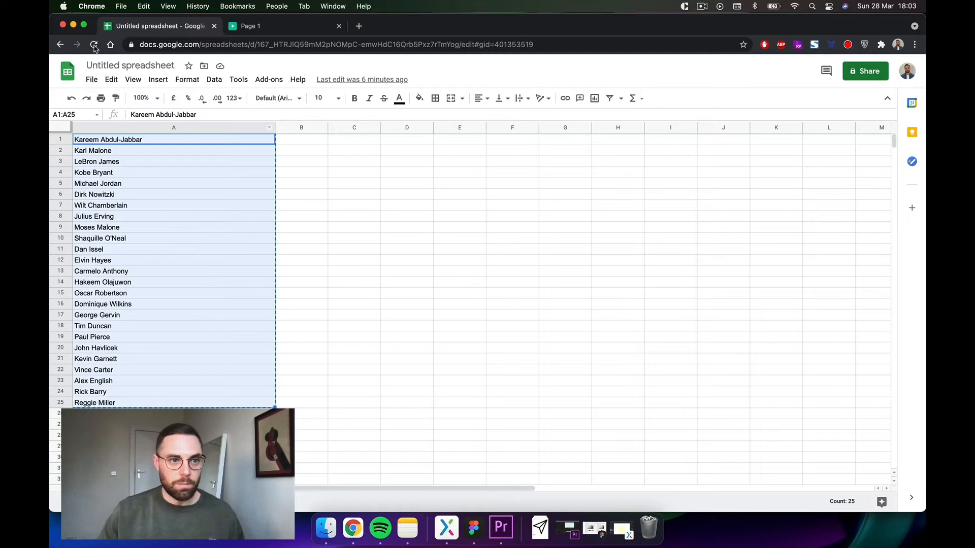
mouse_move(351, 528)
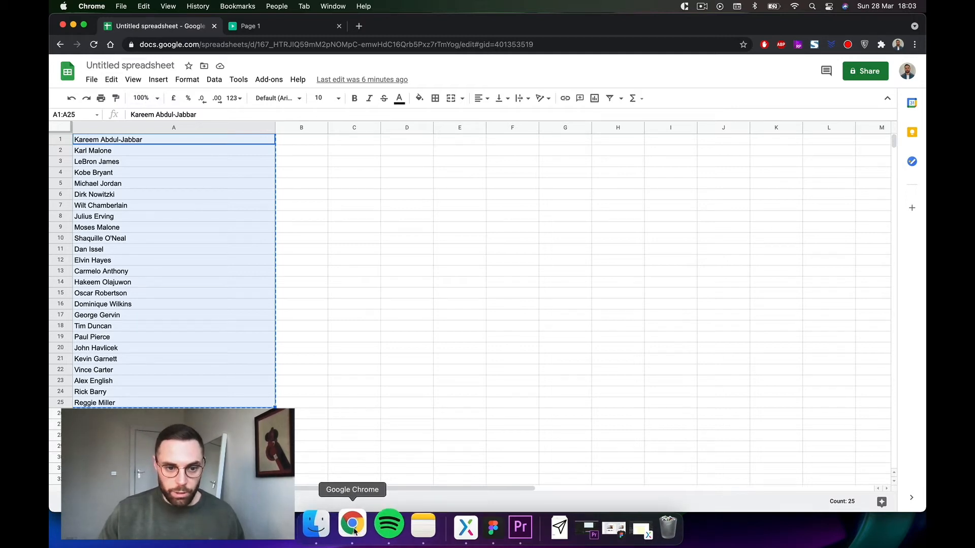
left_click(446, 528)
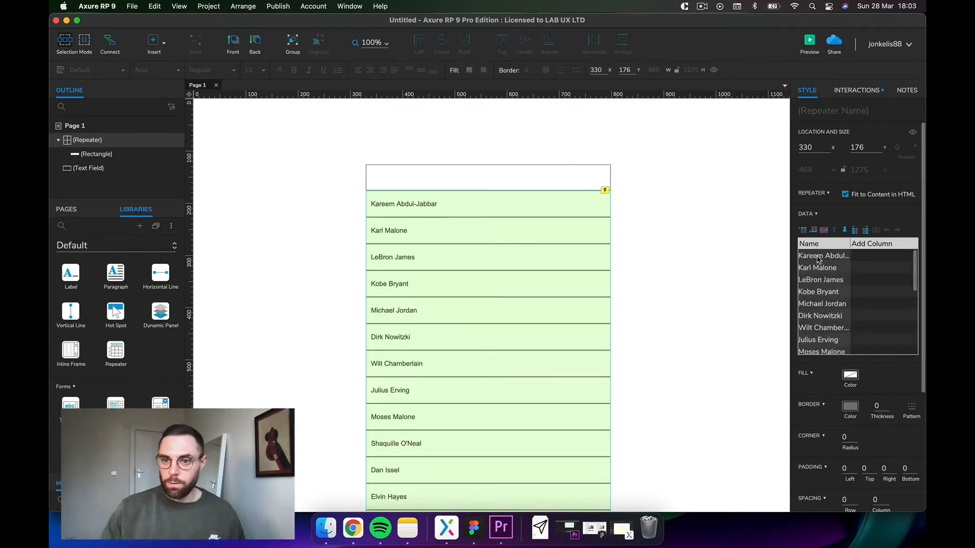
left_click(321, 289)
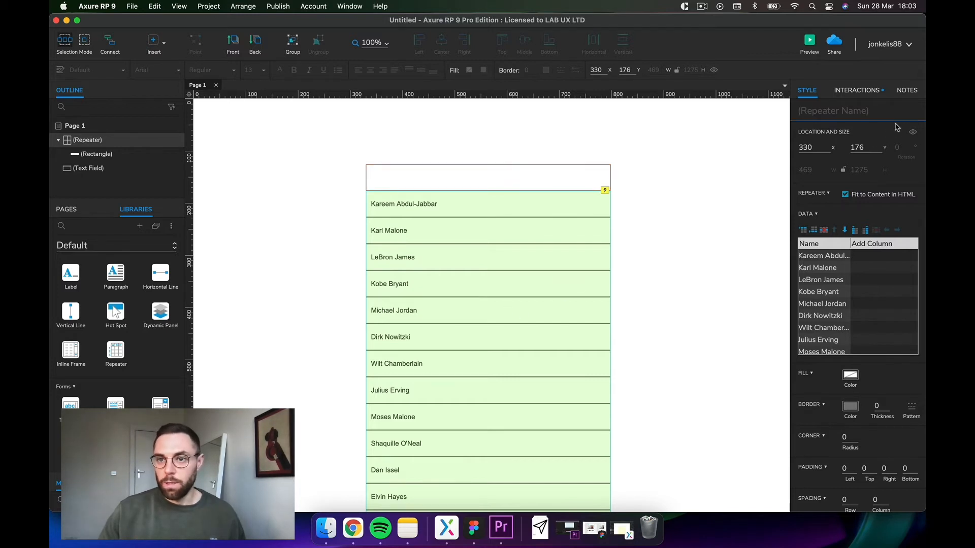
mouse_move(717, 75)
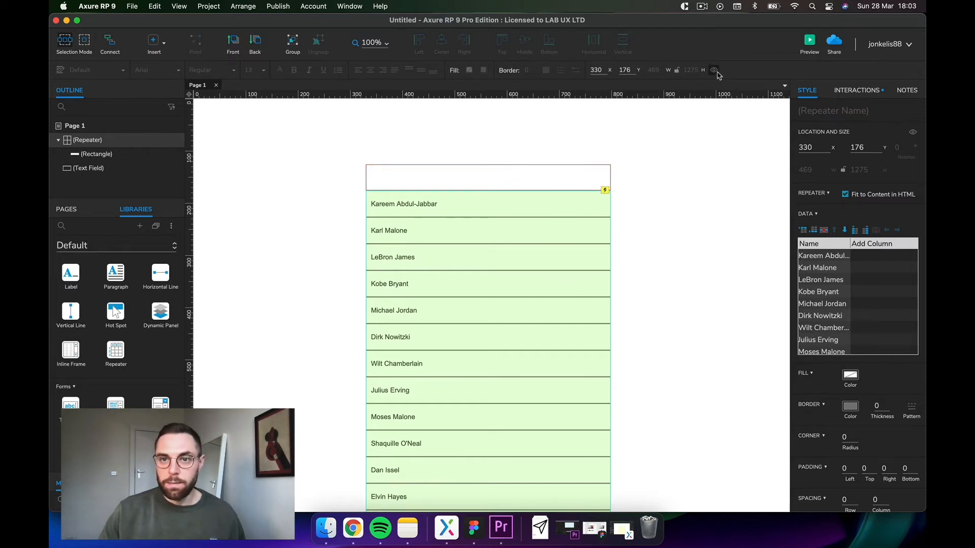
- Name the repeater's row rectangle 'value' and review its Item Loaded interaction
double_click(404, 204)
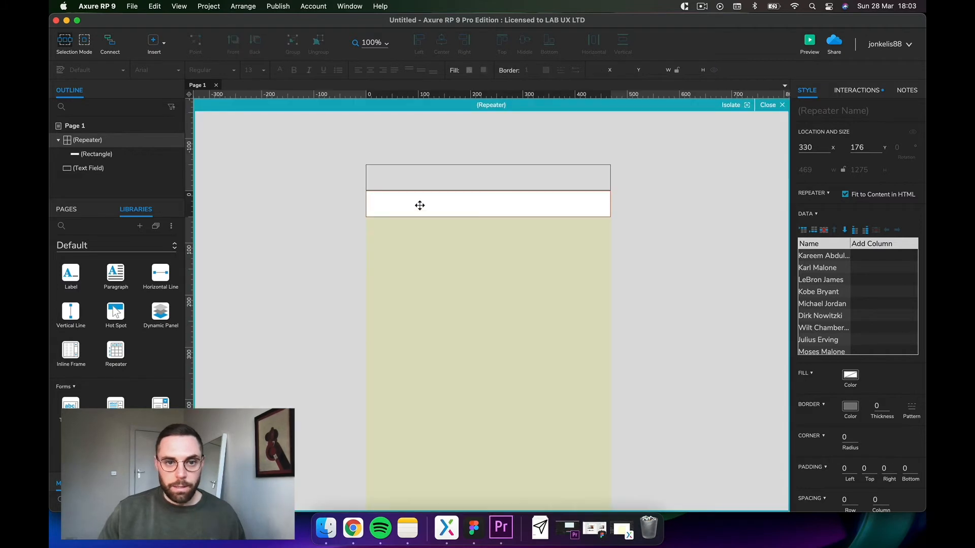
left_click(488, 203)
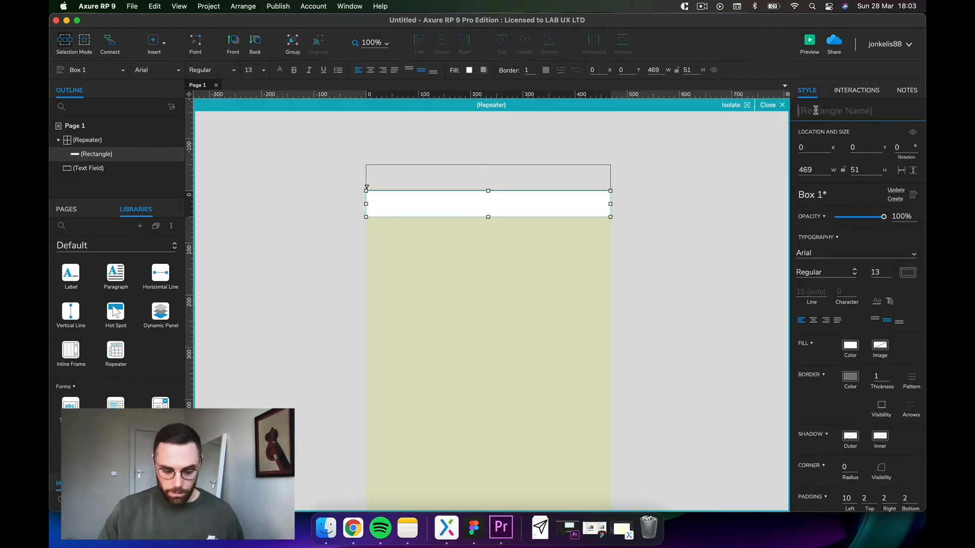
type("value")
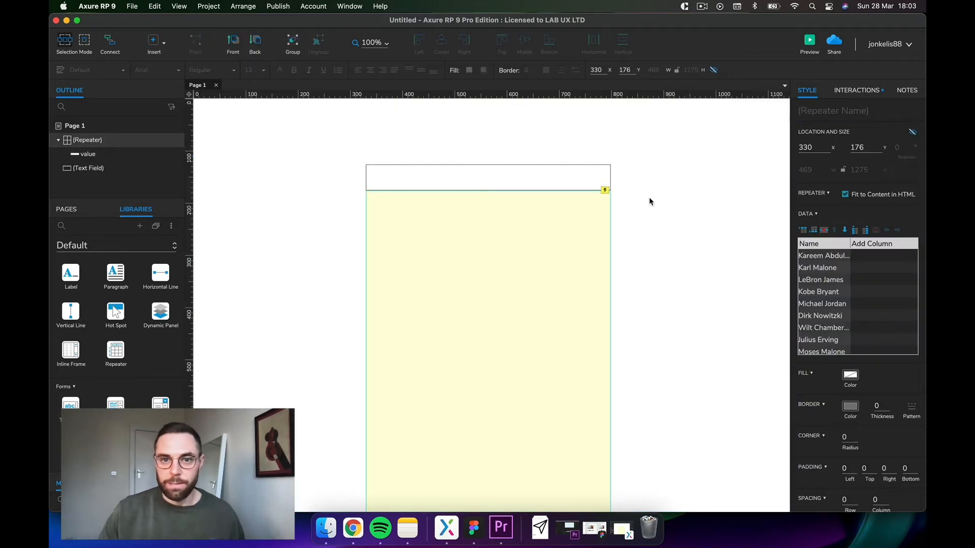
left_click(857, 90)
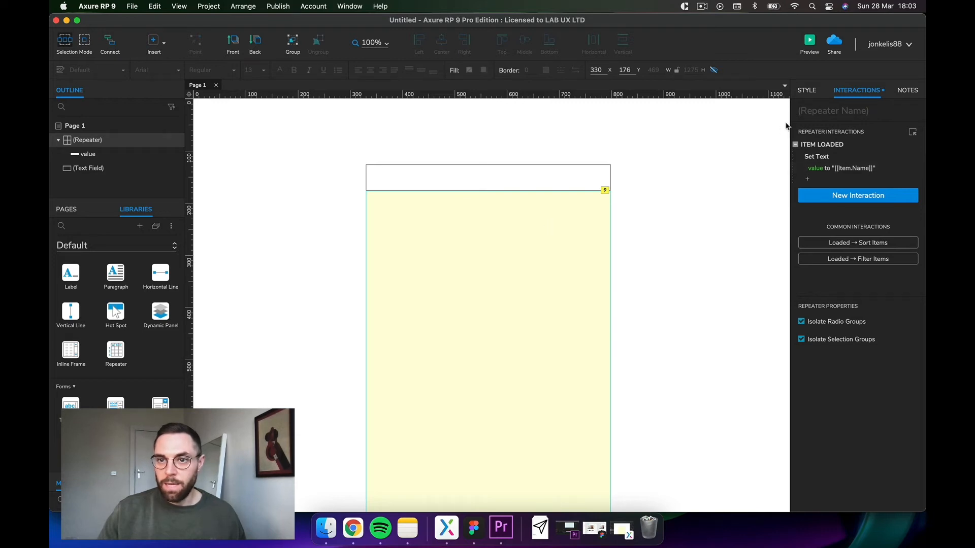
- Rename the data column to 'title' so row text is set to [[Item.title]]
left_click(806, 89)
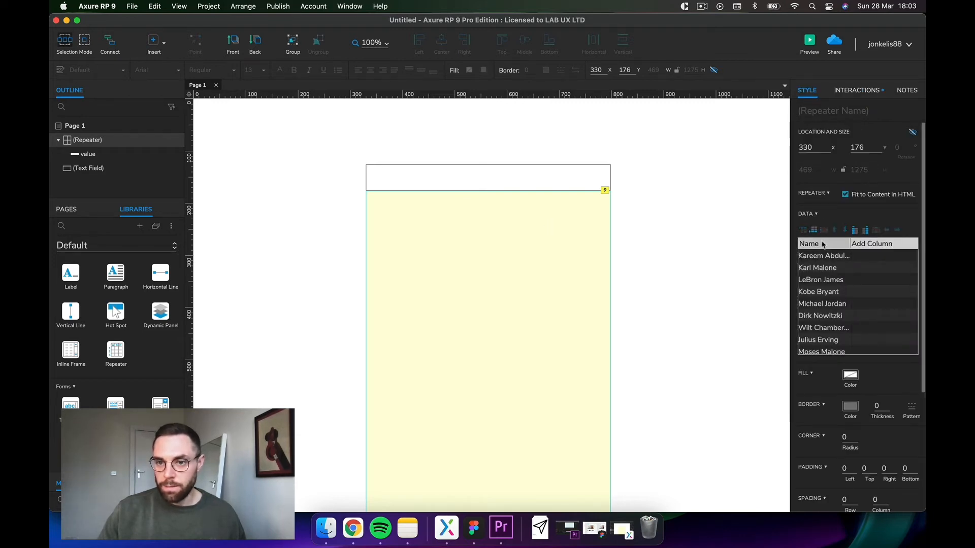
type("title")
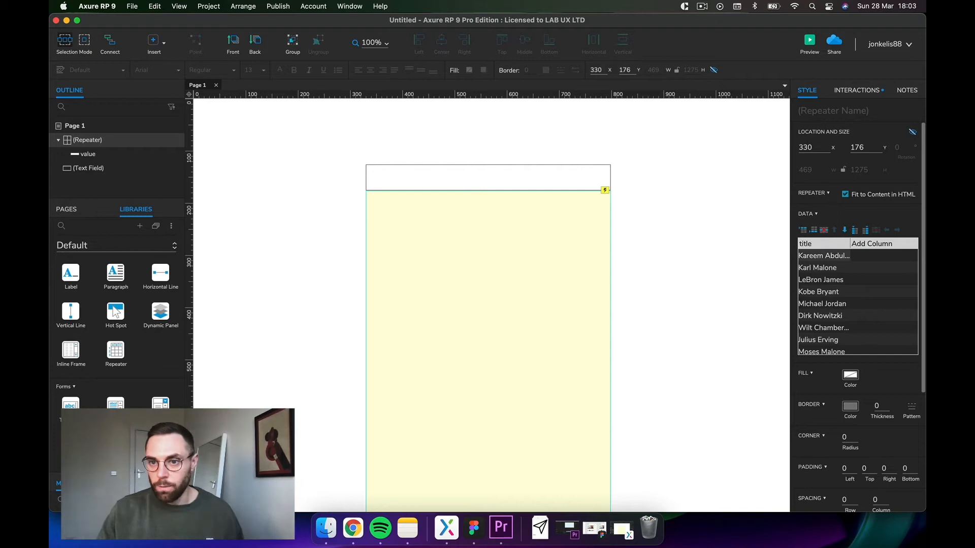
left_click(857, 90)
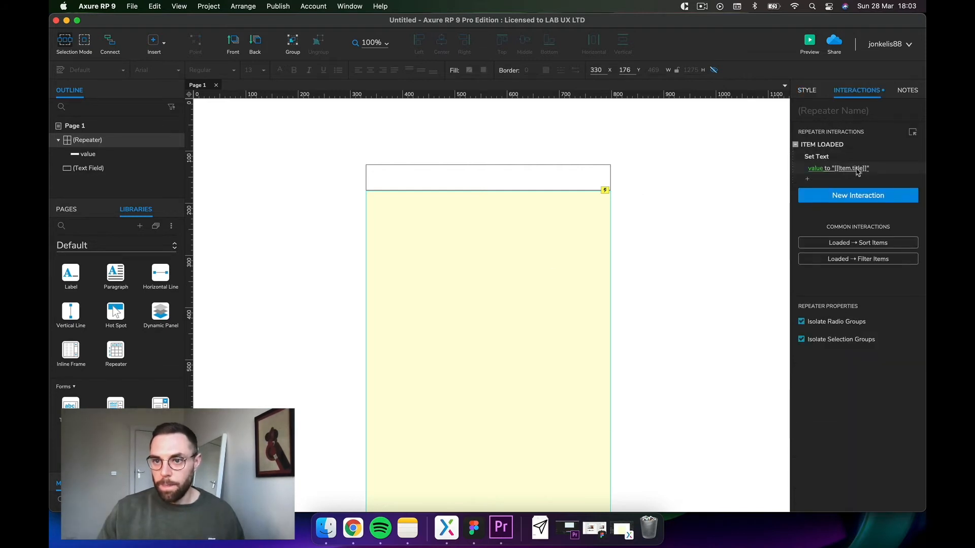
left_click(806, 89)
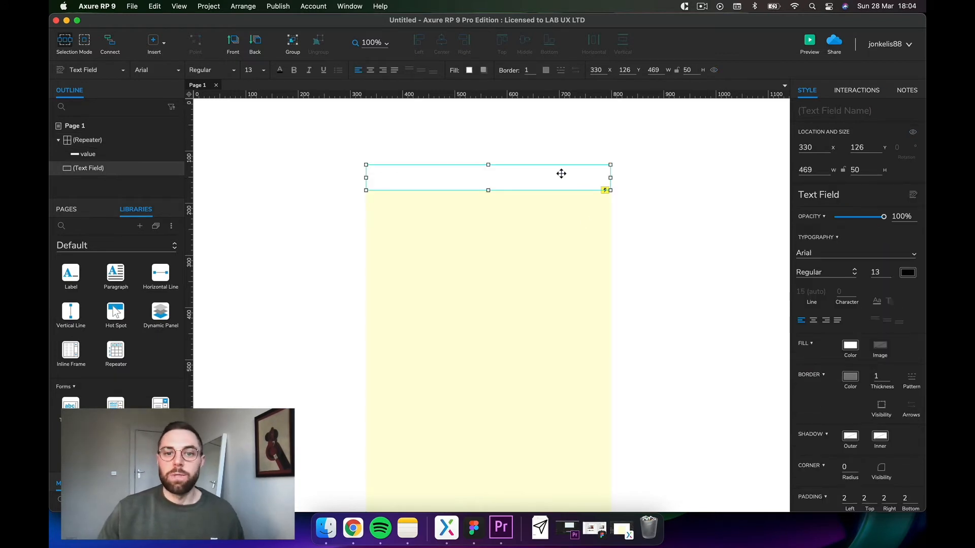
mouse_move(373, 166)
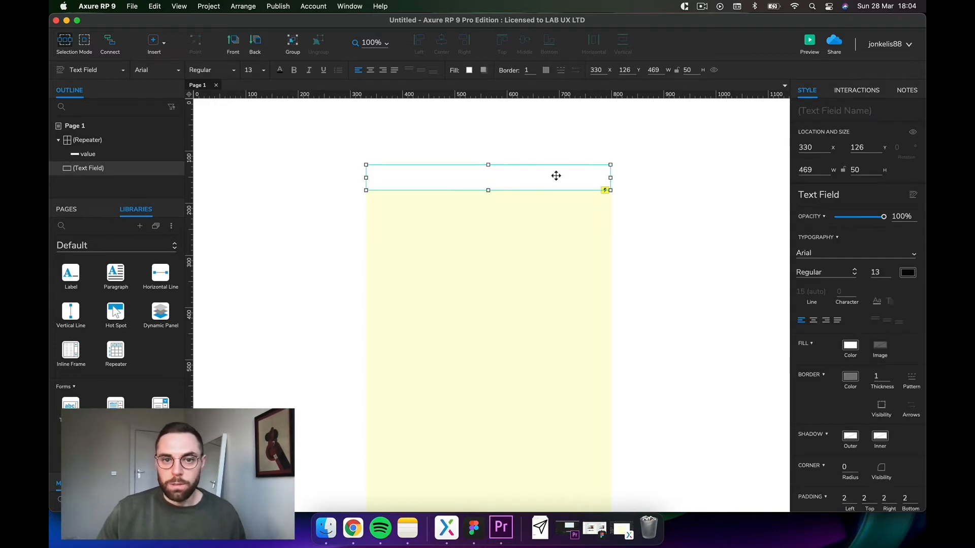
- Give the text field a Text Changed interaction that shows the Repeater
left_click(856, 91)
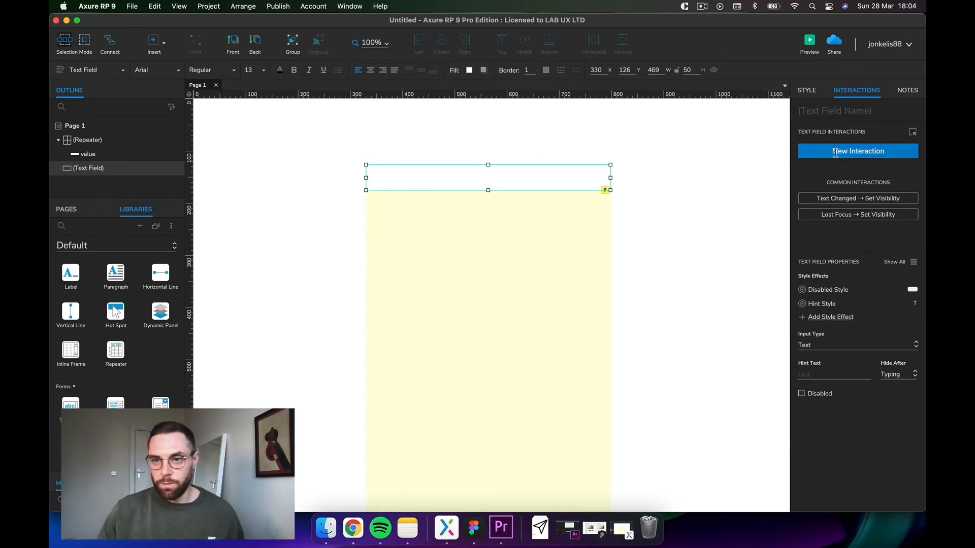
type("text")
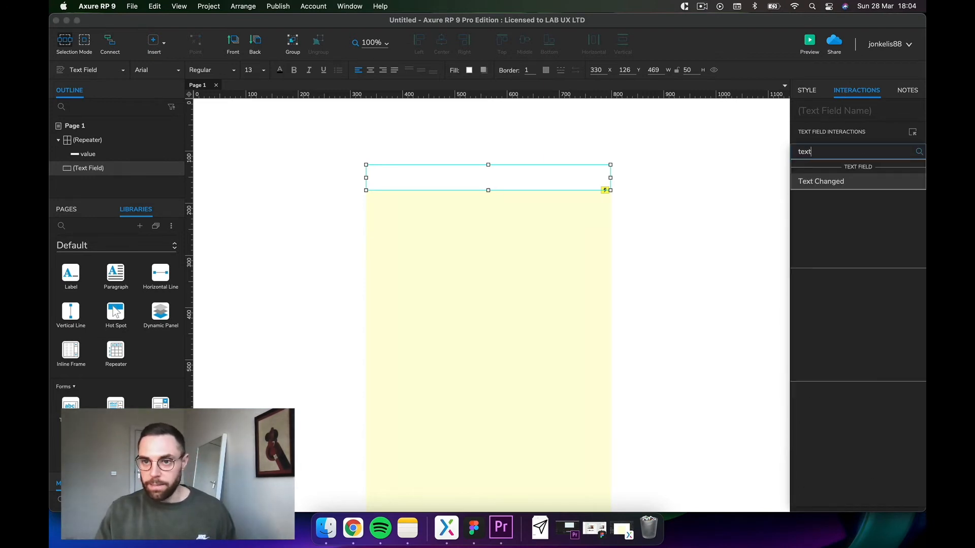
left_click(820, 181)
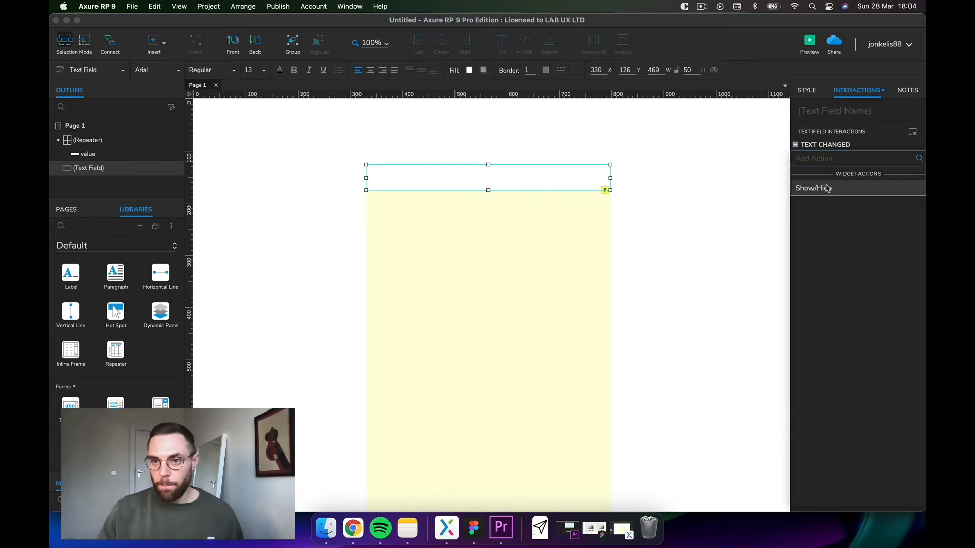
left_click(812, 188)
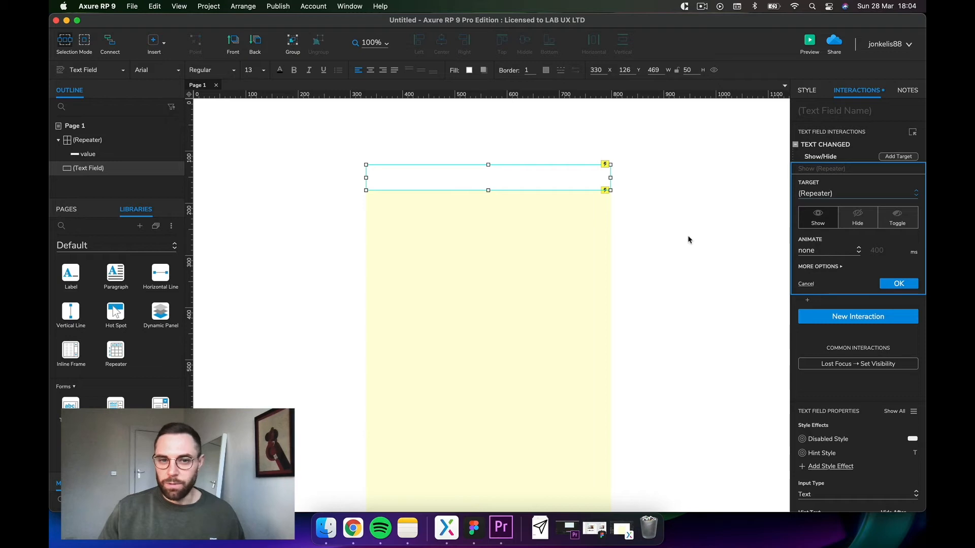
mouse_move(654, 232)
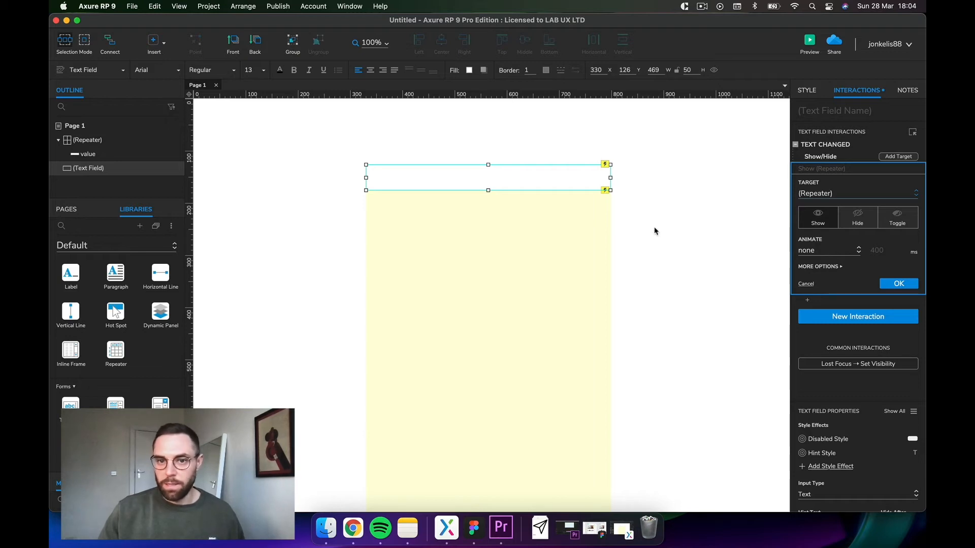
left_click(898, 283)
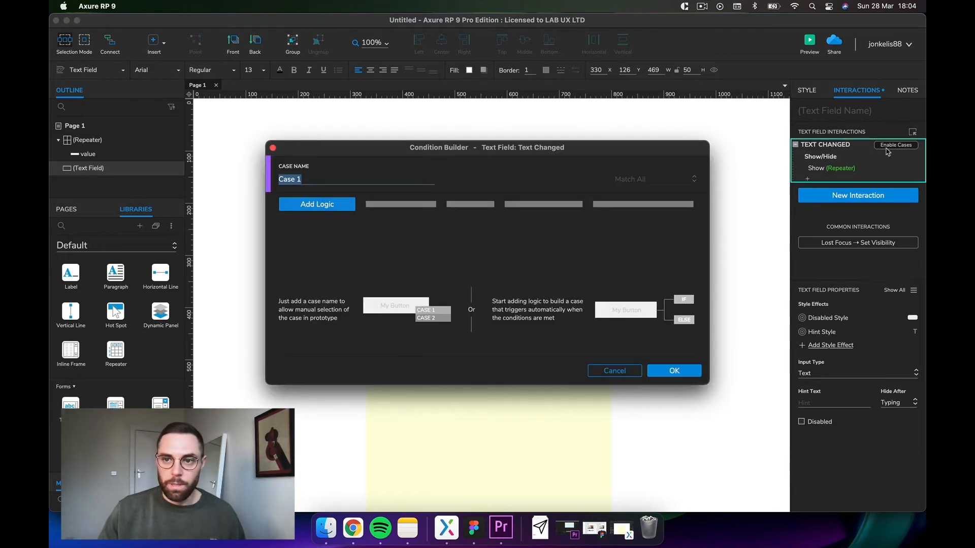
- Condition the first case on the field's text not equalling ""
left_click(317, 204)
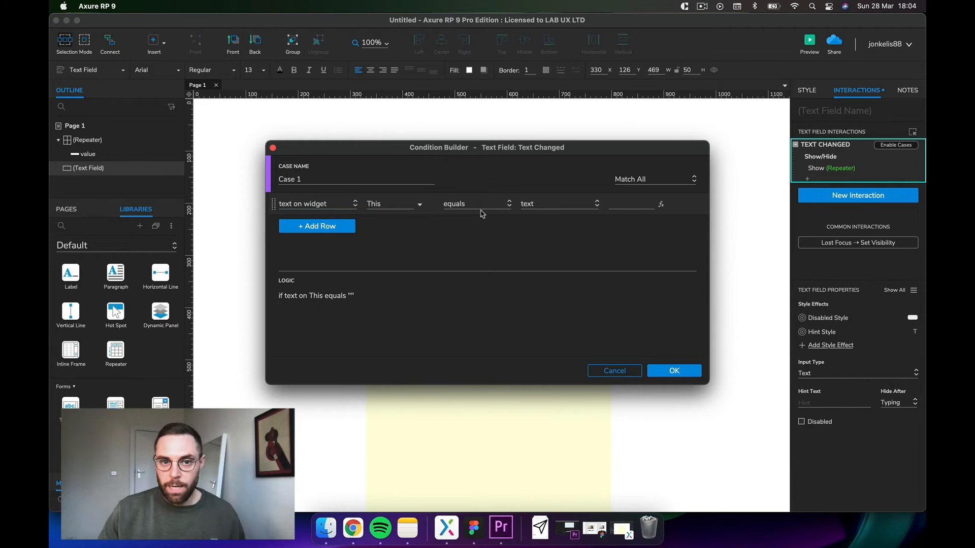
left_click(476, 203)
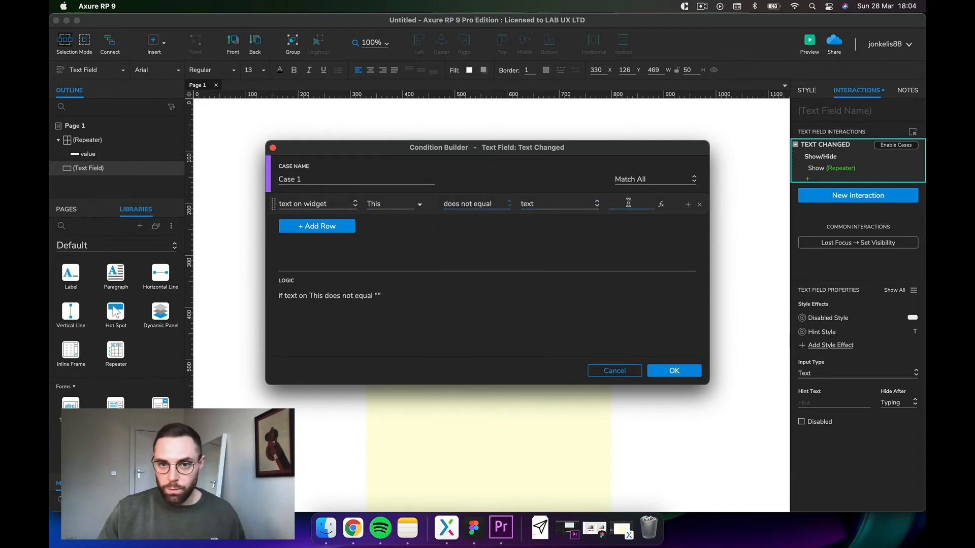
left_click(673, 371)
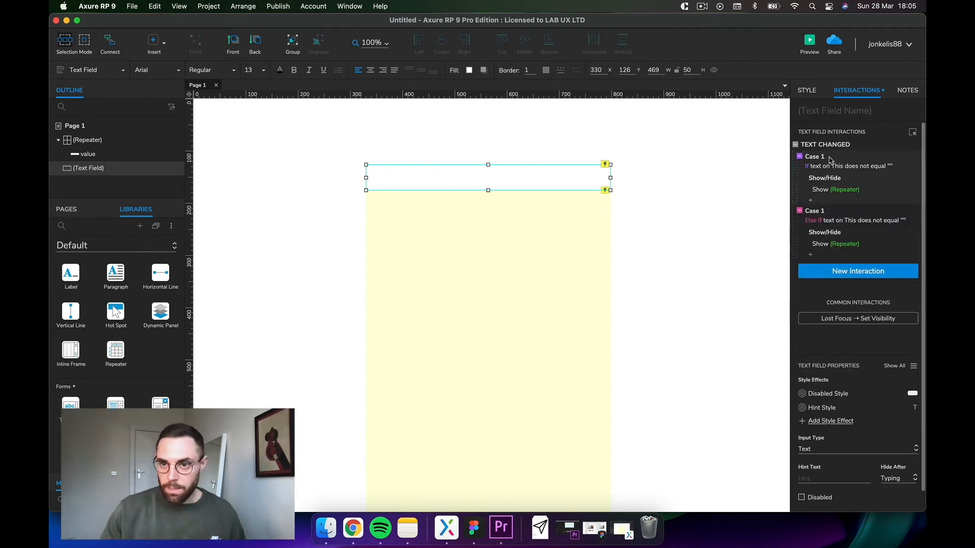
- Make the Else If case test text equals "" and hide the Repeater
left_click(855, 230)
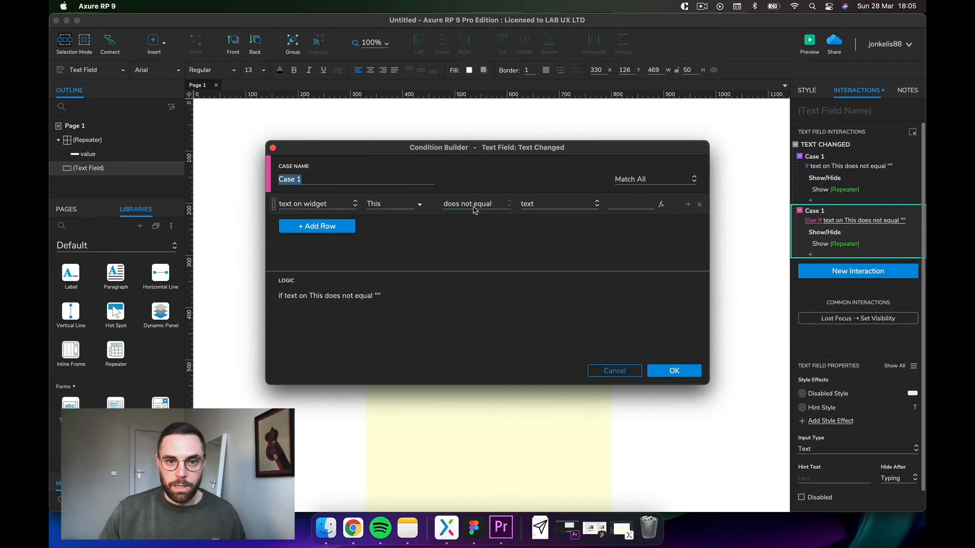
left_click(476, 203)
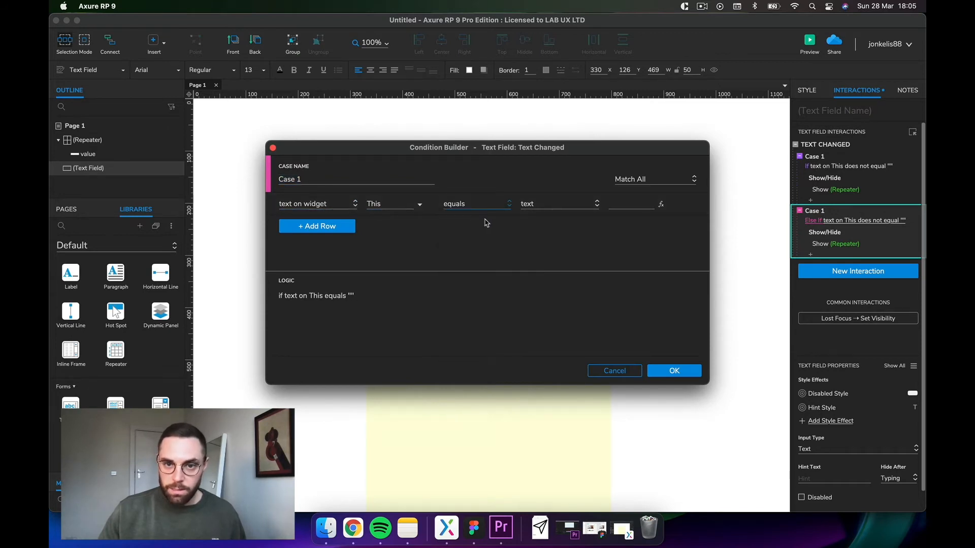
left_click(673, 370)
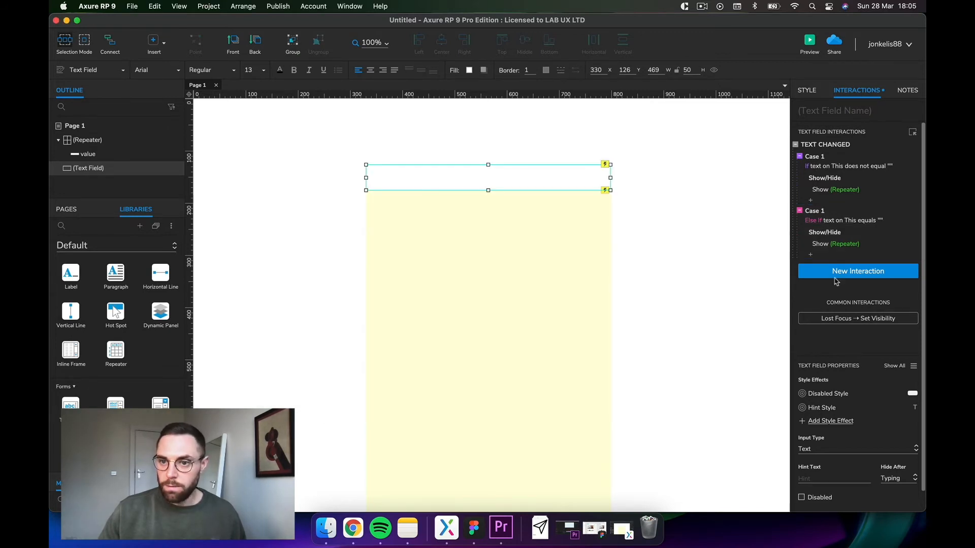
left_click(835, 243)
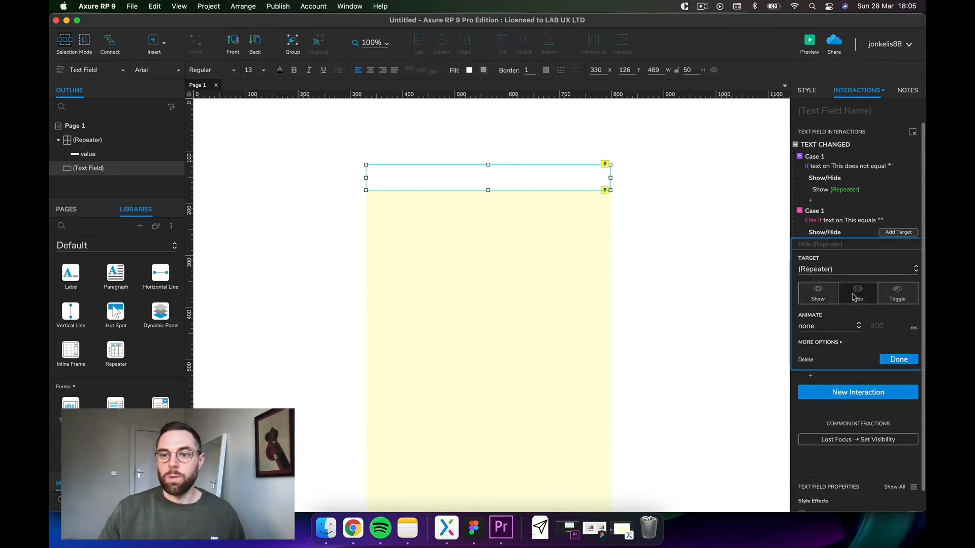
left_click(485, 341)
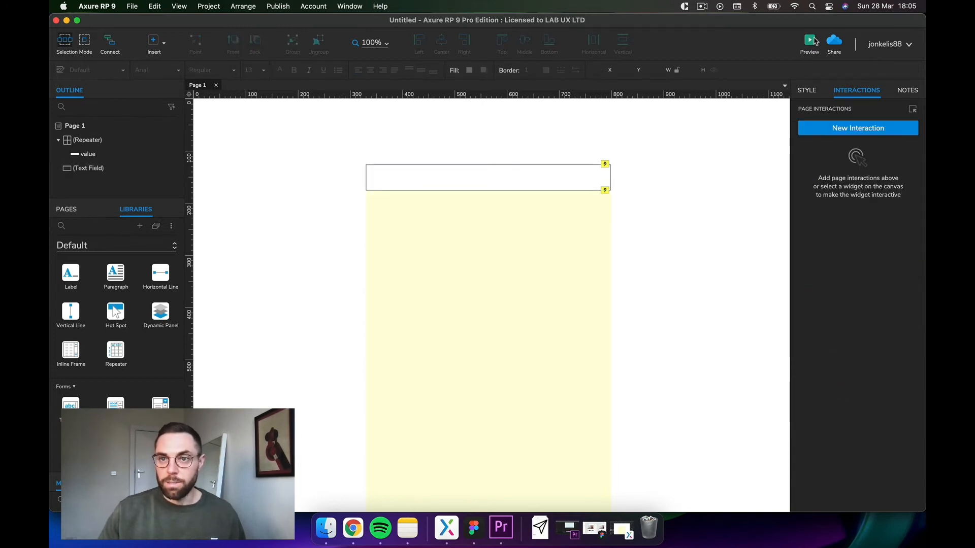
- Preview in Chrome, confirm typing reveals the names list, then preview again
left_click(809, 40)
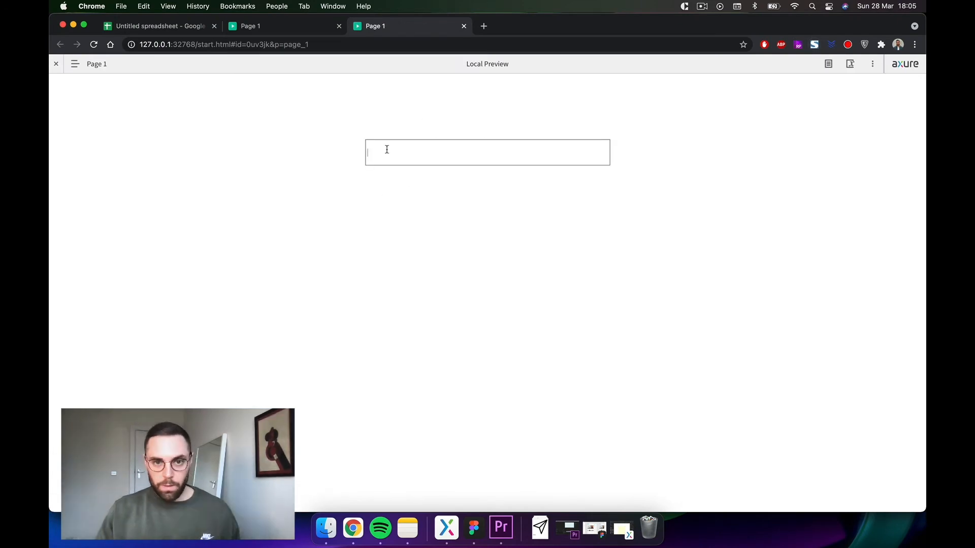
type("assdajk")
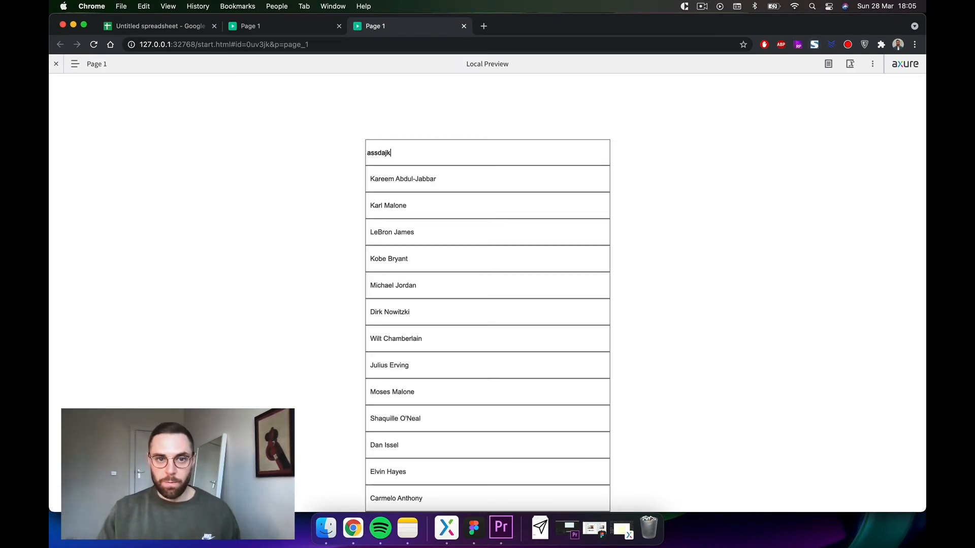
type("aslkfj")
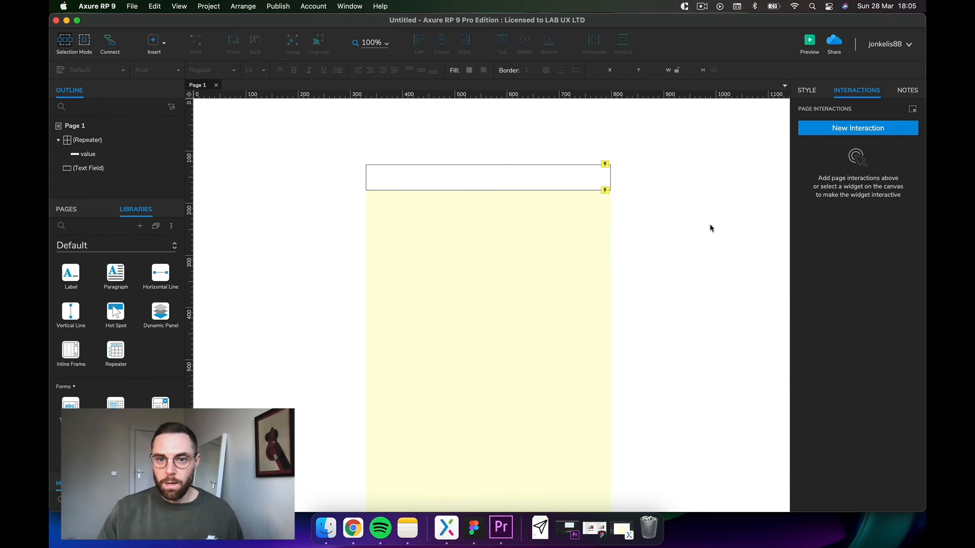
left_click(488, 177)
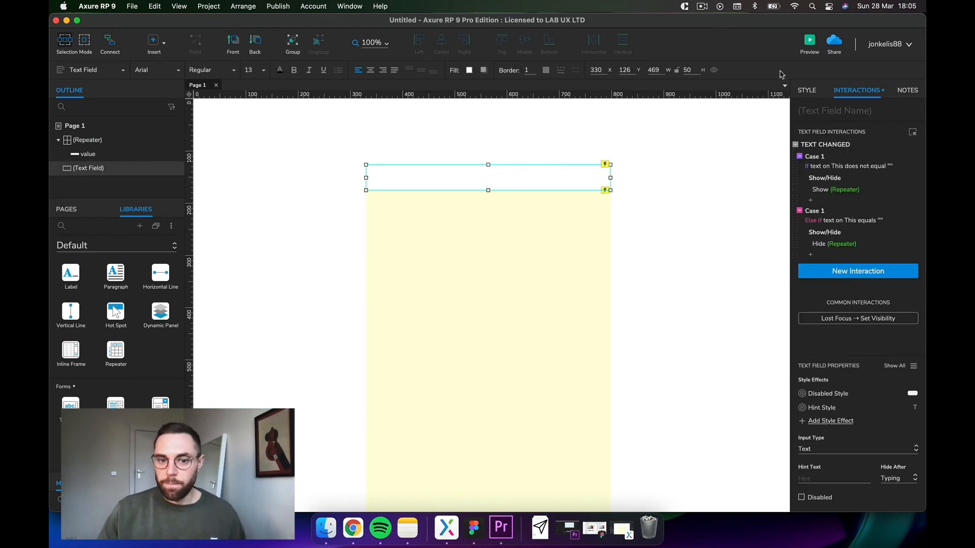
left_click(809, 40)
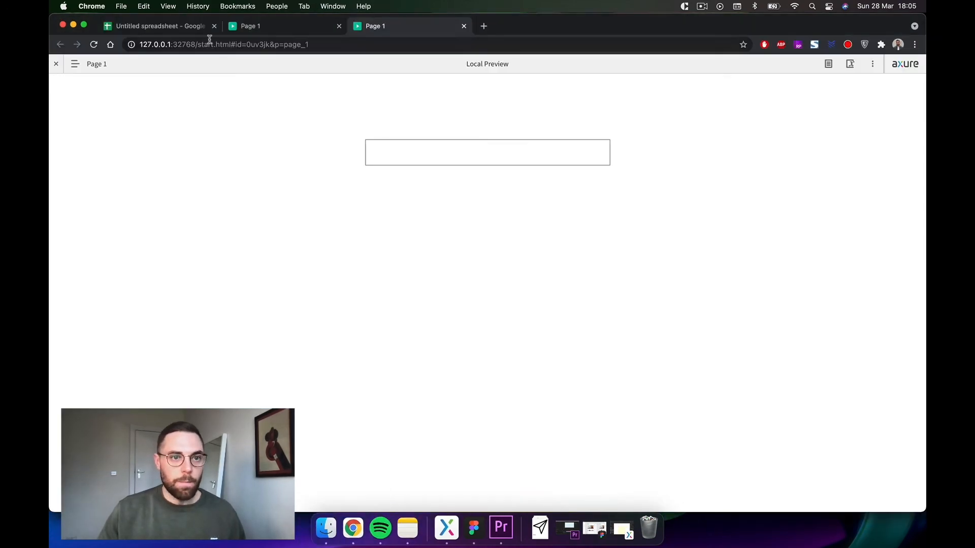
- Review the toLowerCase().indexOf filter expression in cell A1 and return to Axure
left_click(159, 26)
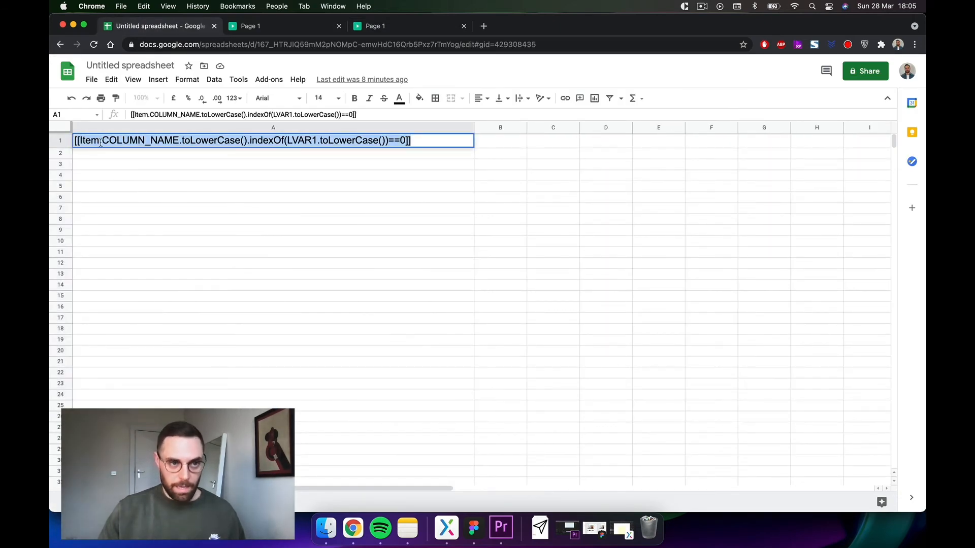
left_click(272, 174)
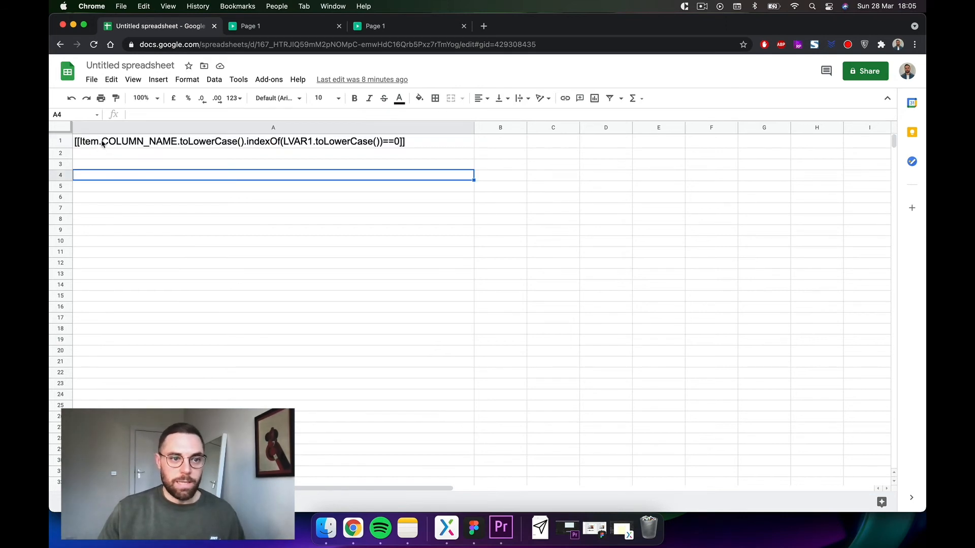
mouse_move(163, 147)
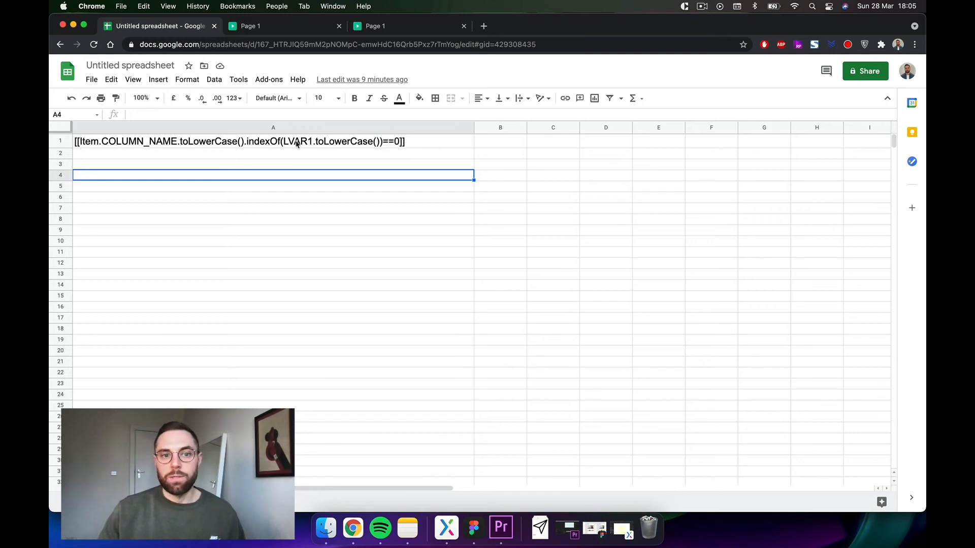
mouse_move(193, 154)
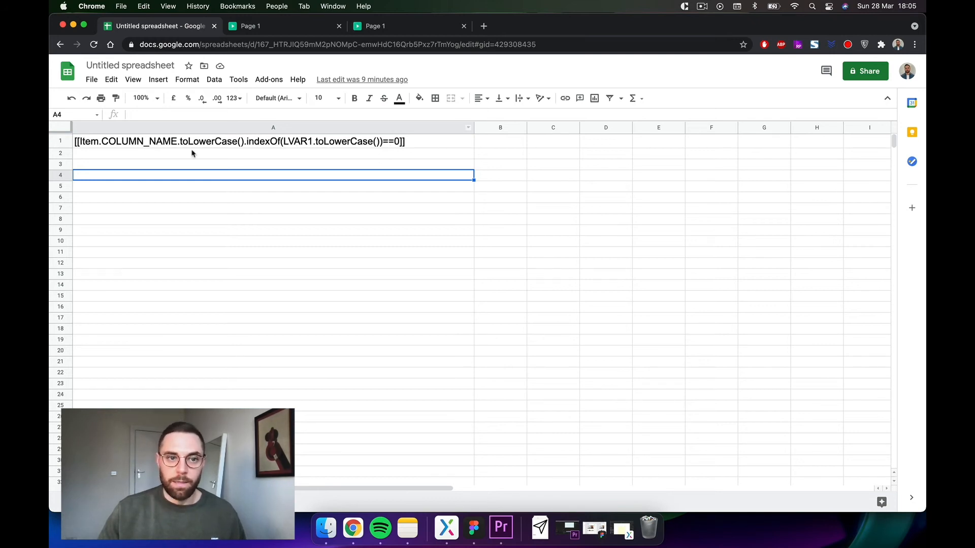
left_click(272, 141)
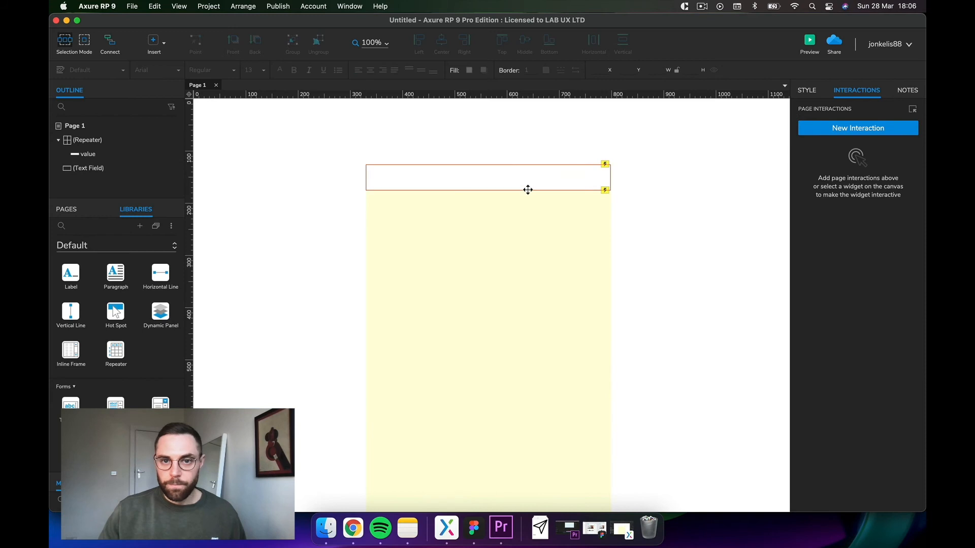
- Add an Add Filter action on the Repeater to the search field's first case
left_click(488, 178)
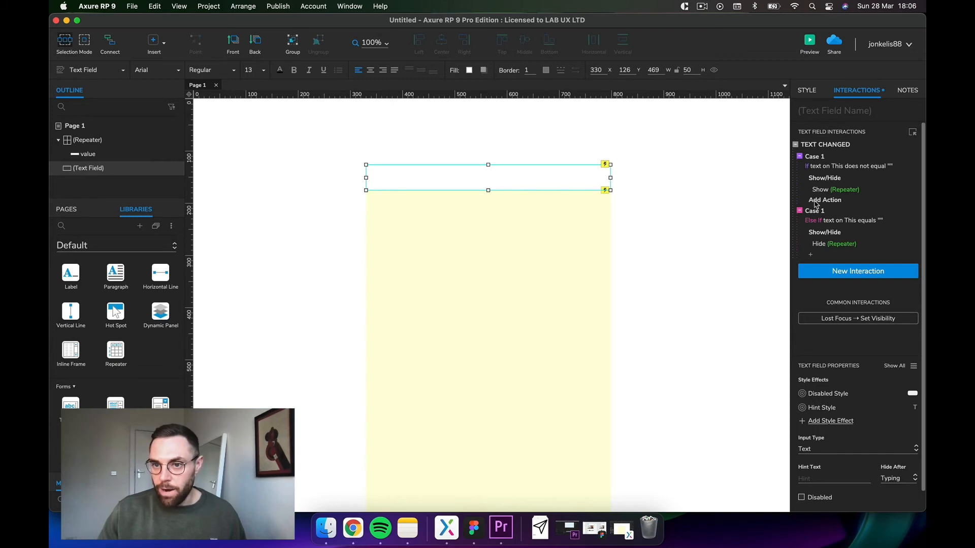
left_click(825, 199)
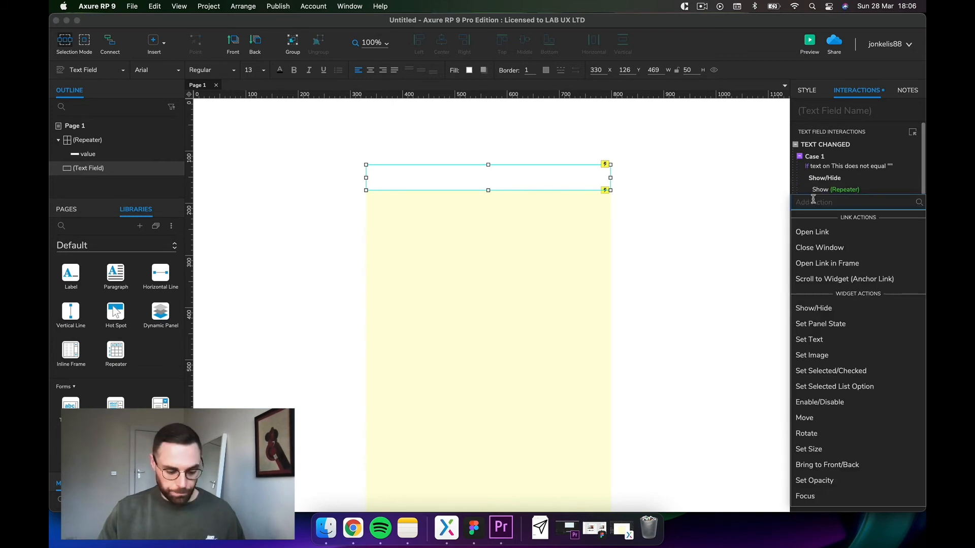
scroll("down", 3)
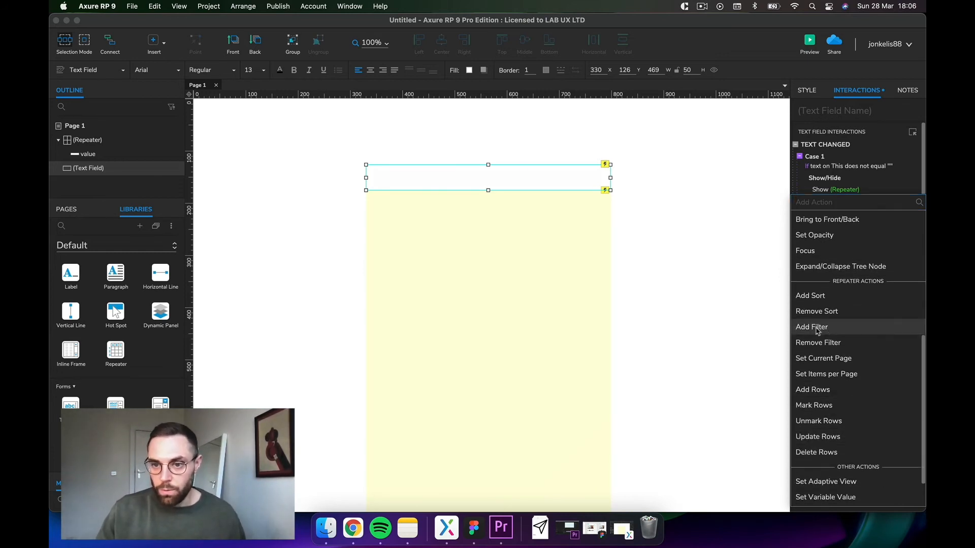
left_click(811, 326)
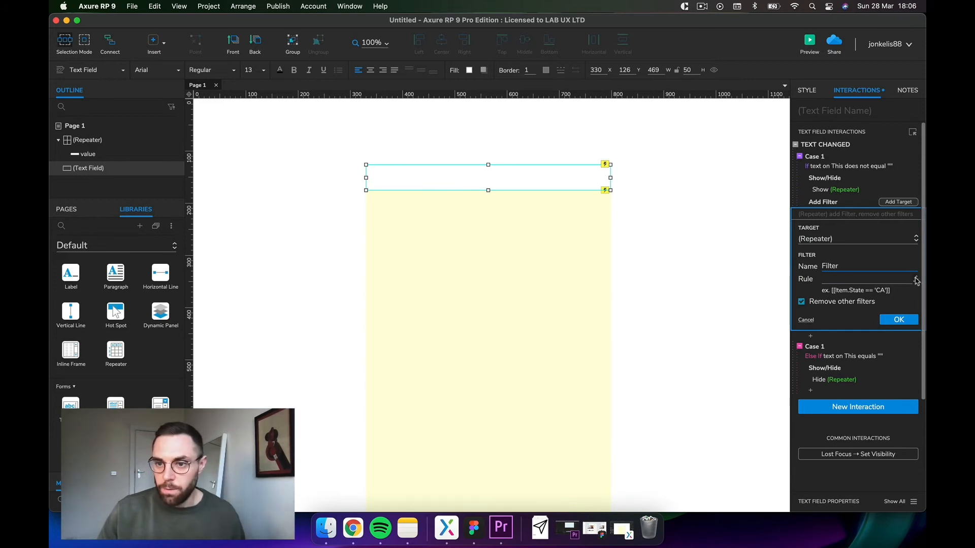
- In the filter rule editor, add local variable LVAR1 holding this field's text
left_click(915, 279)
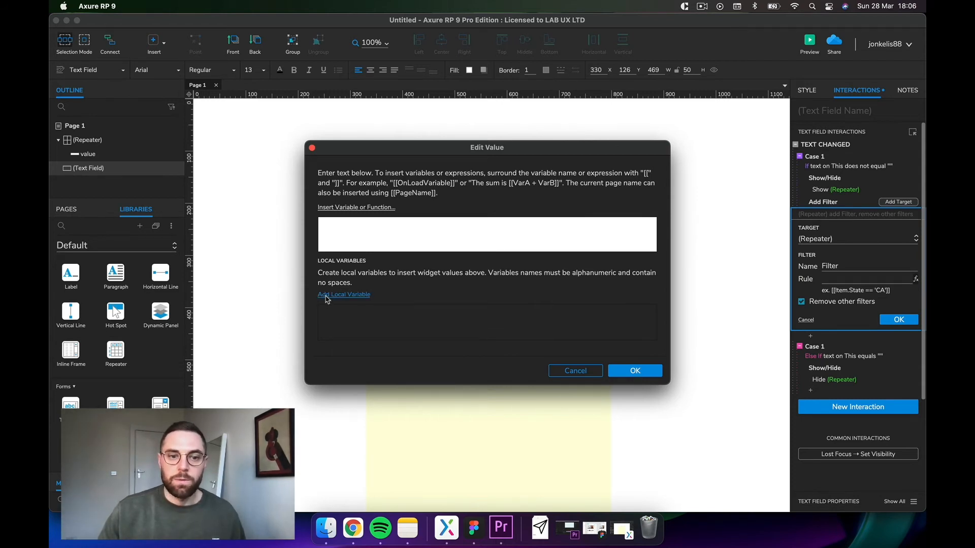
left_click(344, 294)
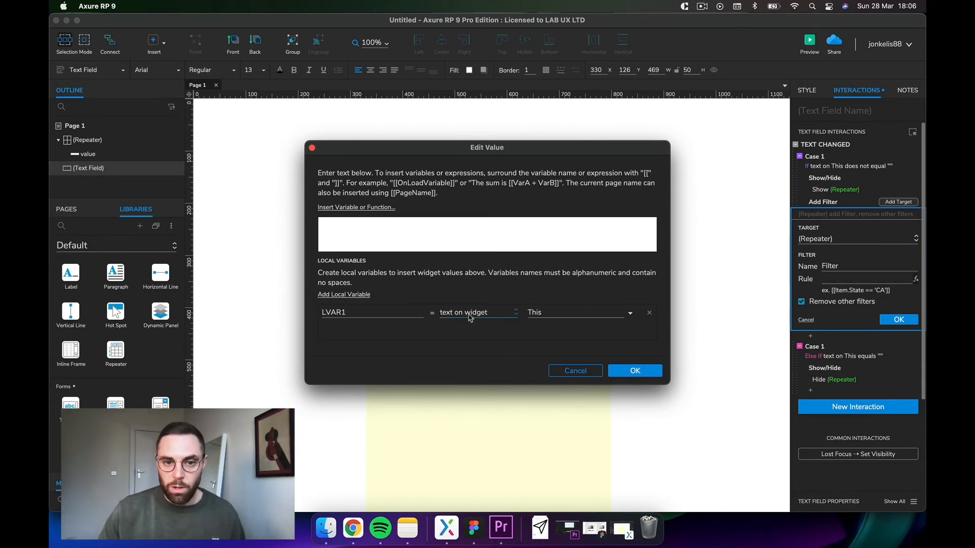
mouse_move(624, 324)
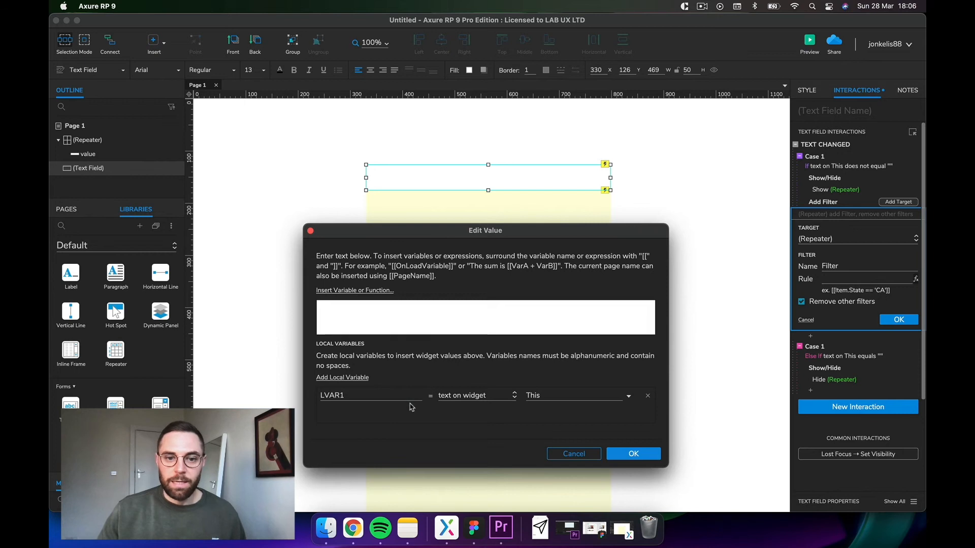
mouse_move(362, 238)
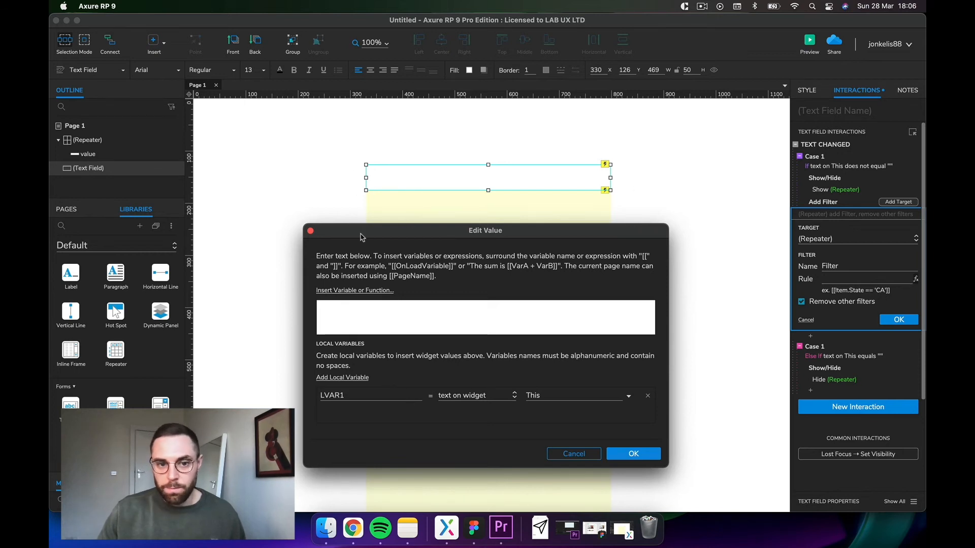
mouse_move(371, 410)
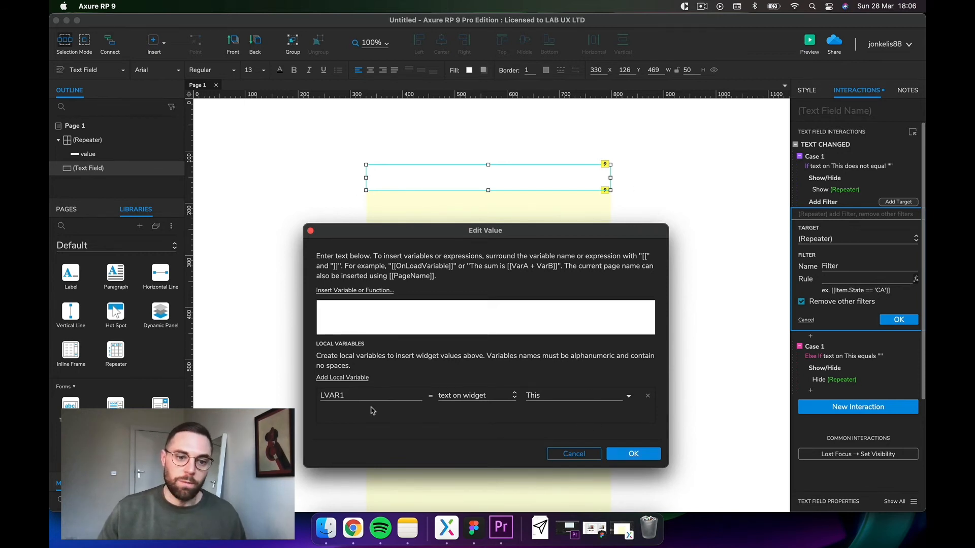
- Enter rule [[Item.Value.toLowerCase().indexOf(LVAR1.toLowerCase())==0]] and confirm it
left_click(343, 317)
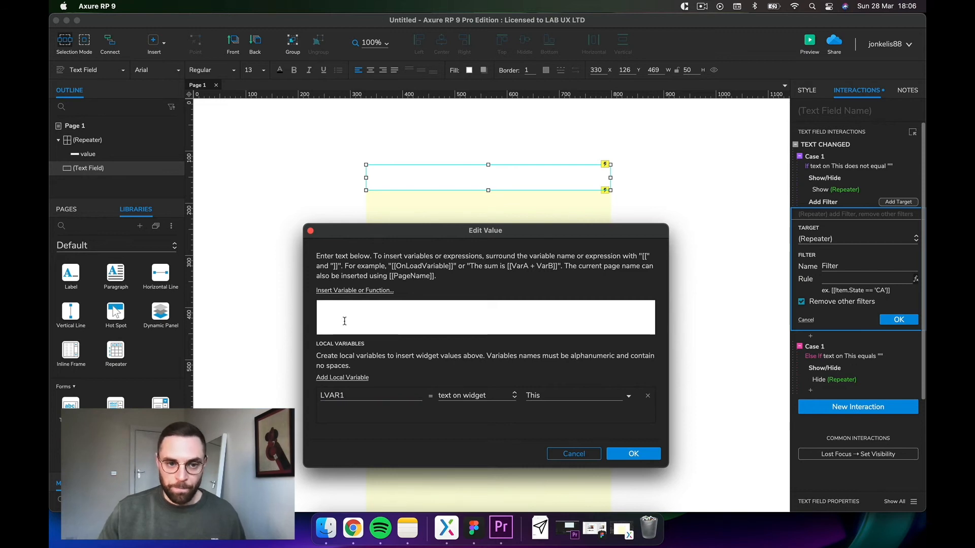
type("[[Item.COLUMN_NAME.toLowerCase().indexOf(LVAR1.toLowerCase())==0]]")
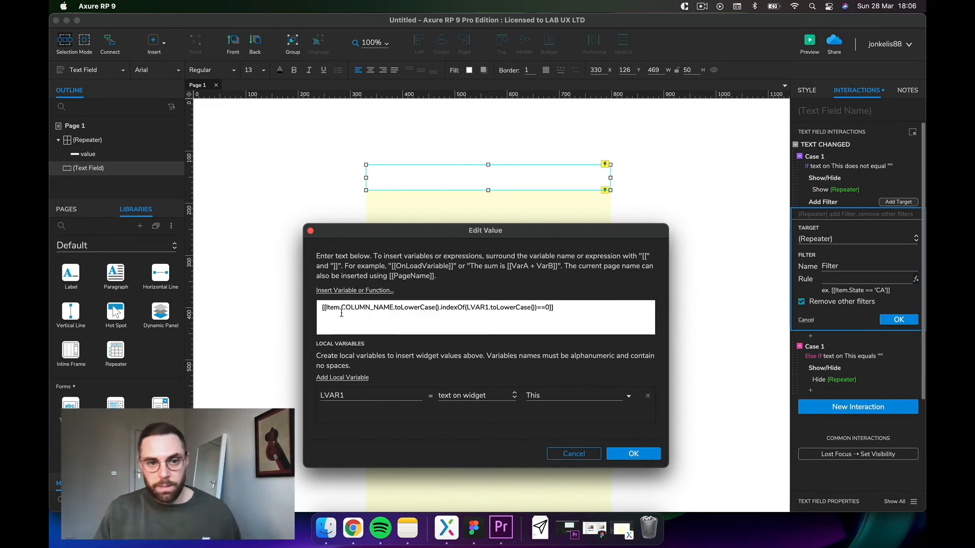
double_click(366, 307)
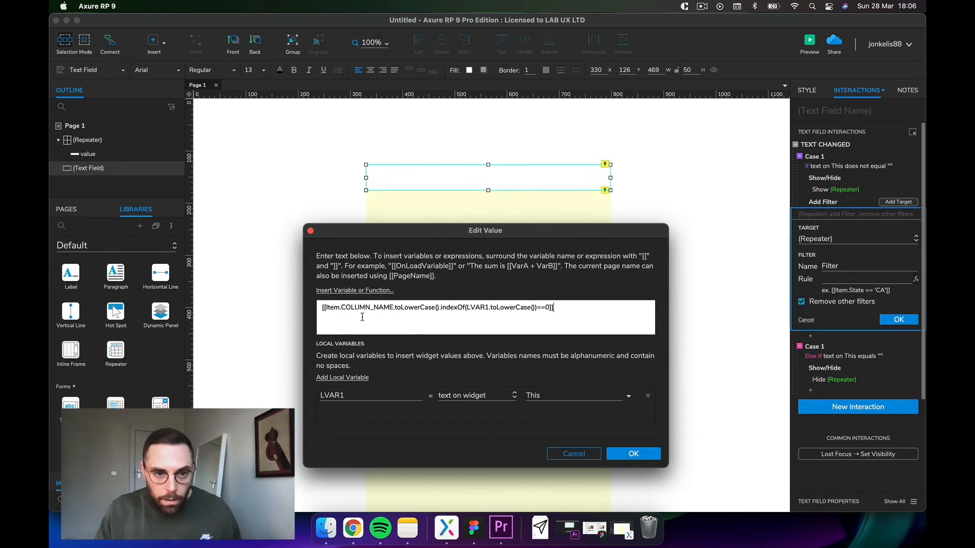
double_click(366, 308)
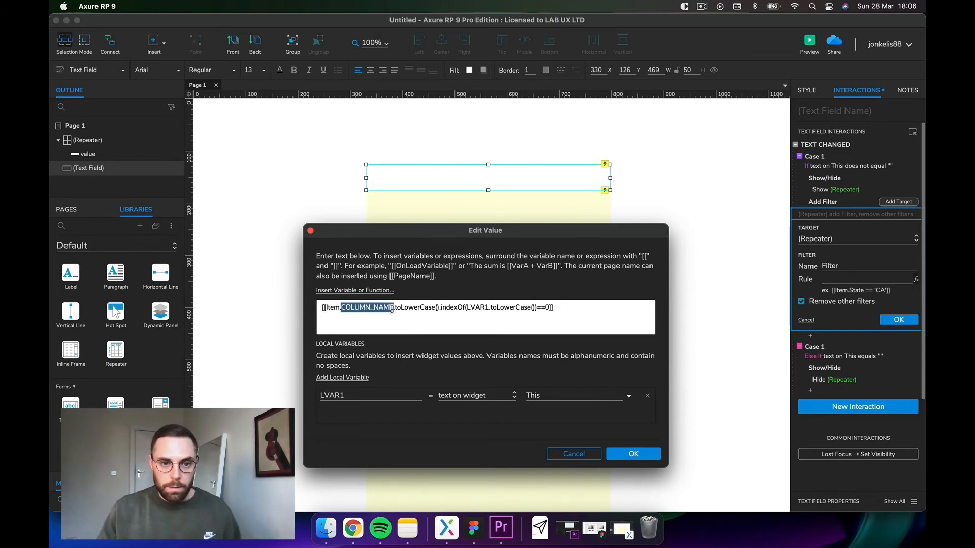
type("Value")
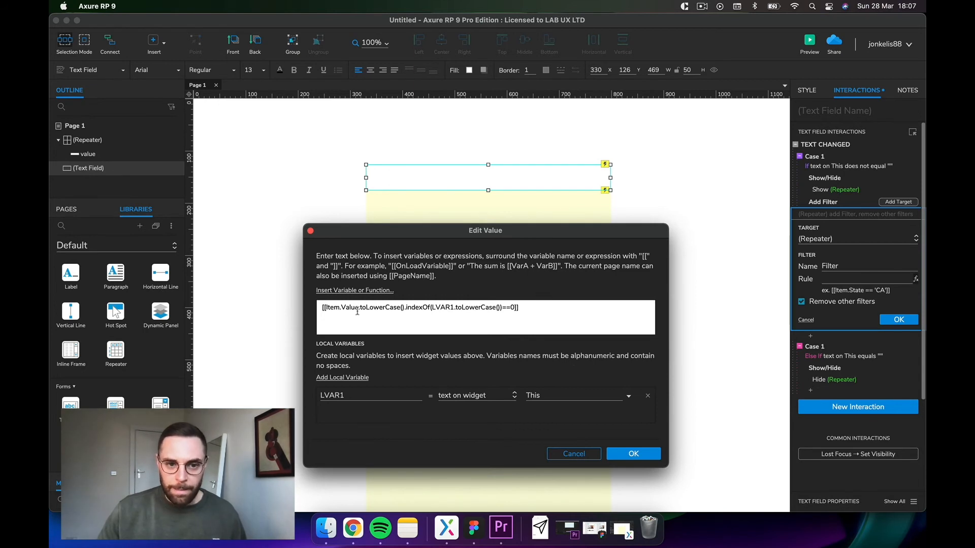
mouse_move(618, 444)
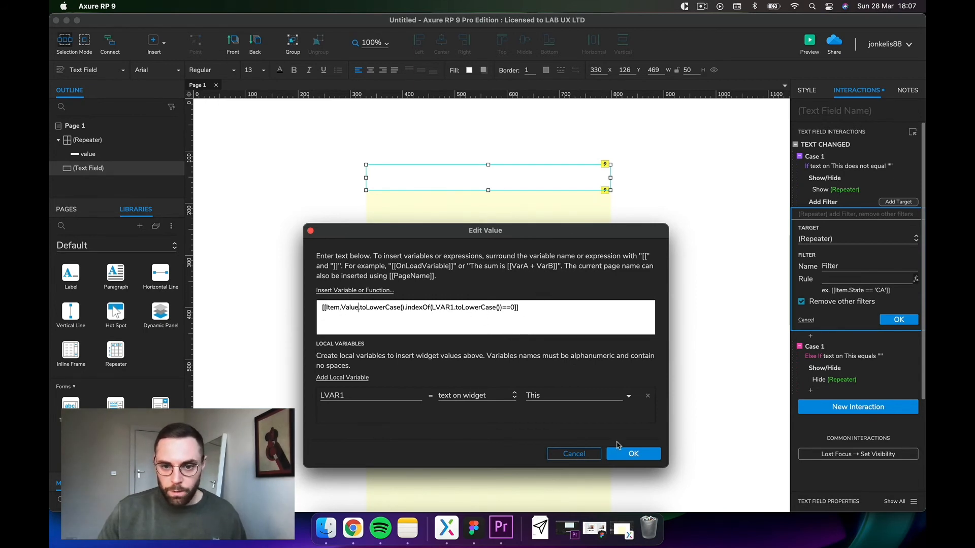
left_click(633, 453)
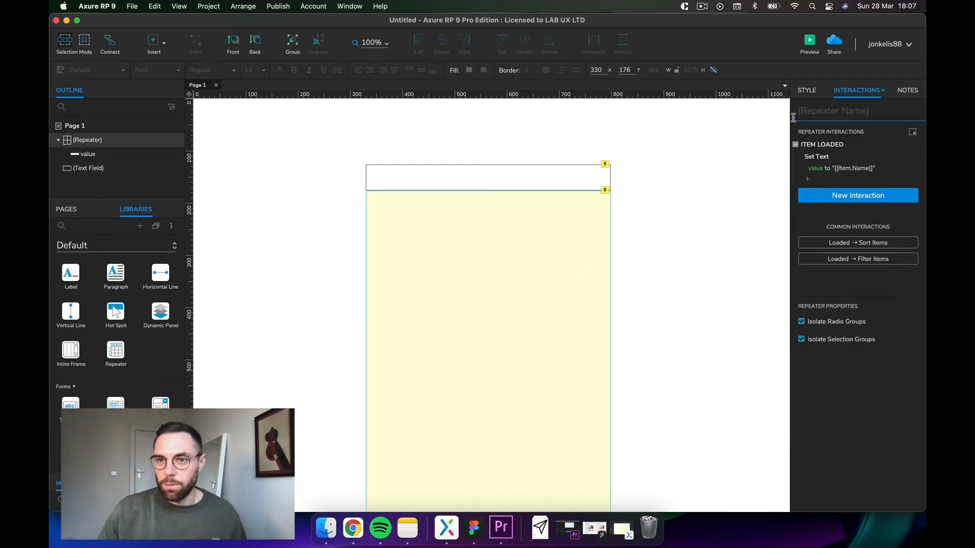
- In the repeater's data table, try renaming the Name column to Value, then restore Name
left_click(806, 89)
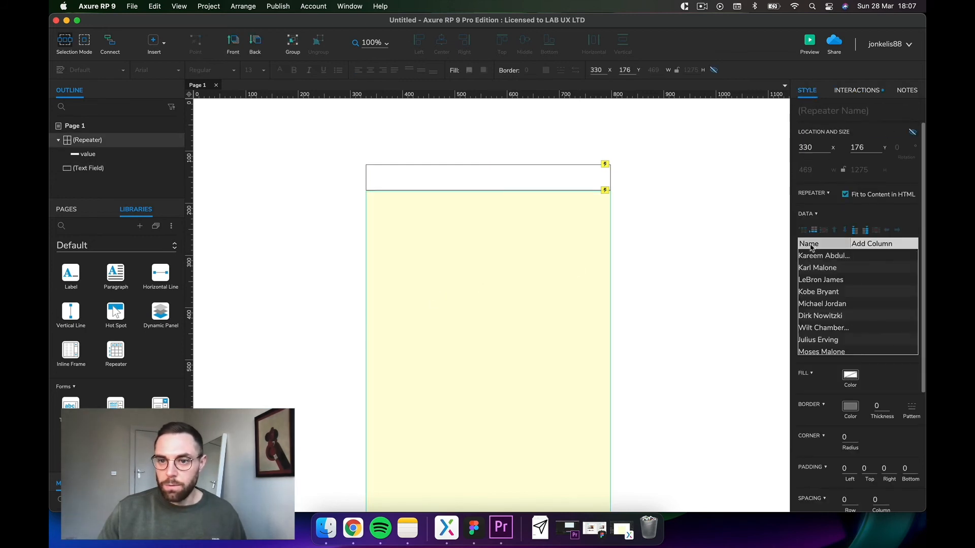
double_click(808, 243)
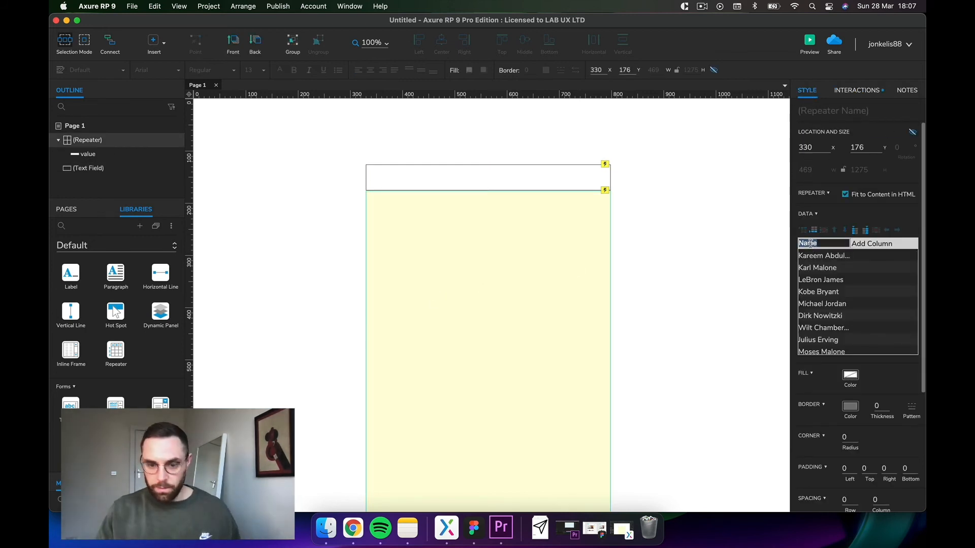
type("Value")
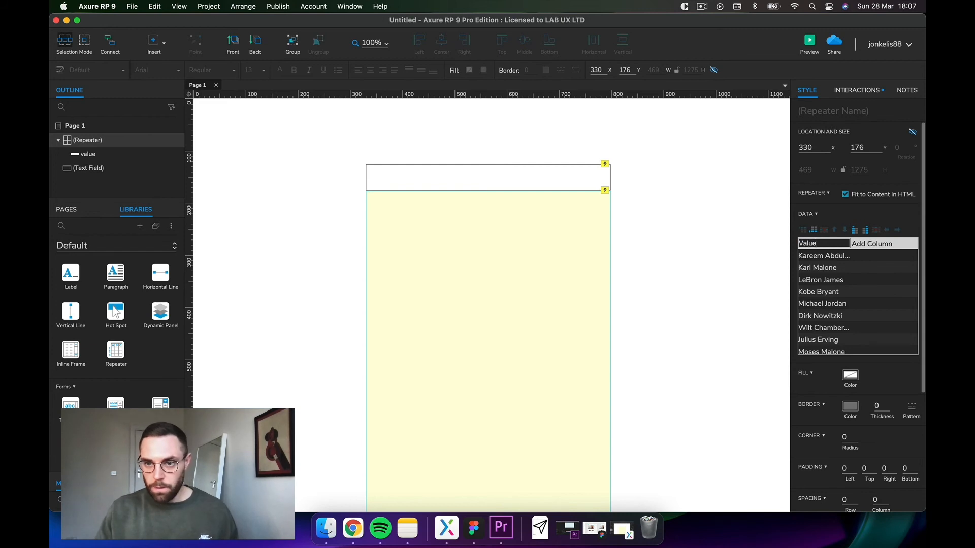
type("Name")
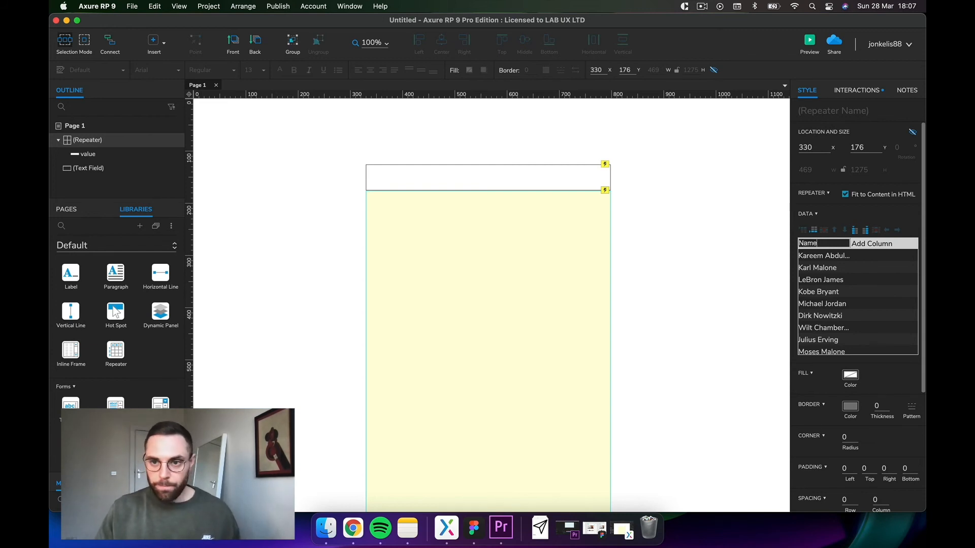
double_click(487, 177)
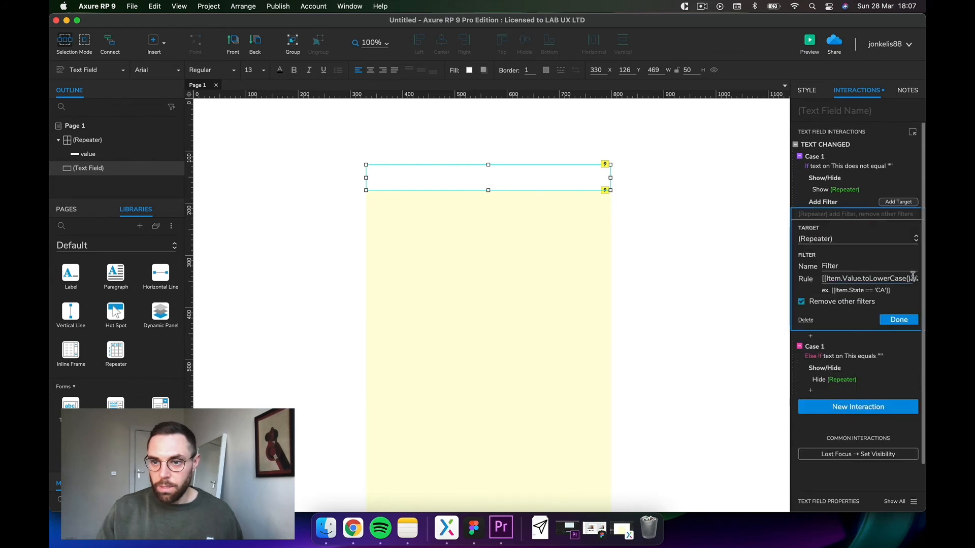
left_click(914, 278)
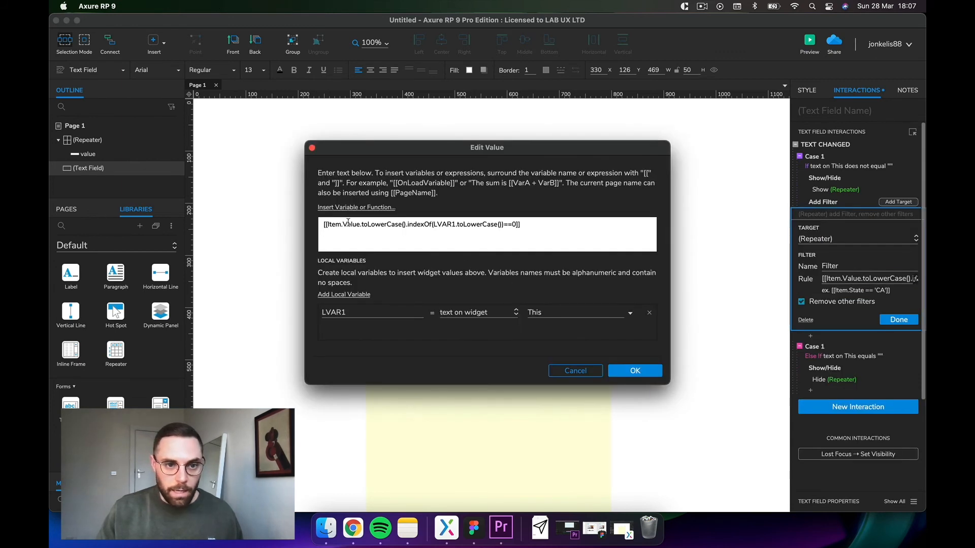
type("Na")
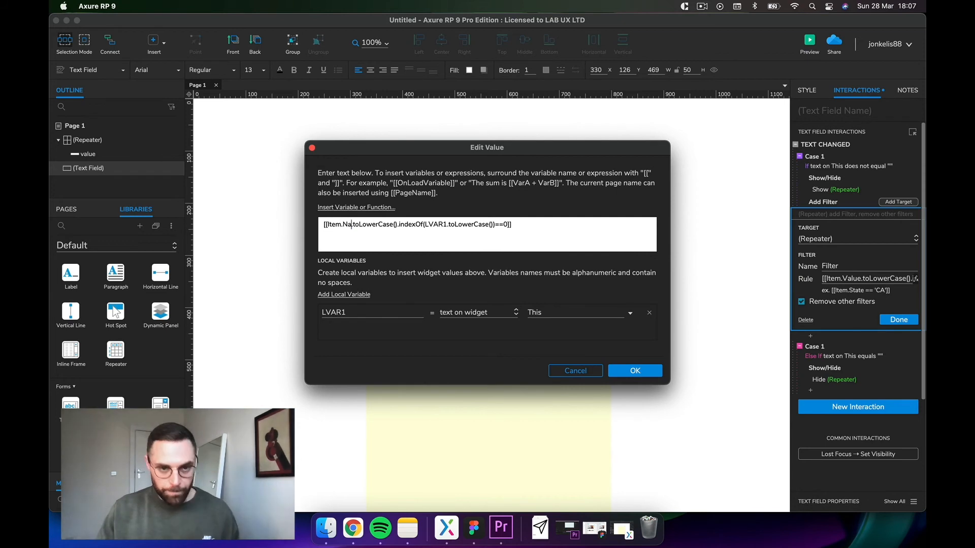
left_click(634, 370)
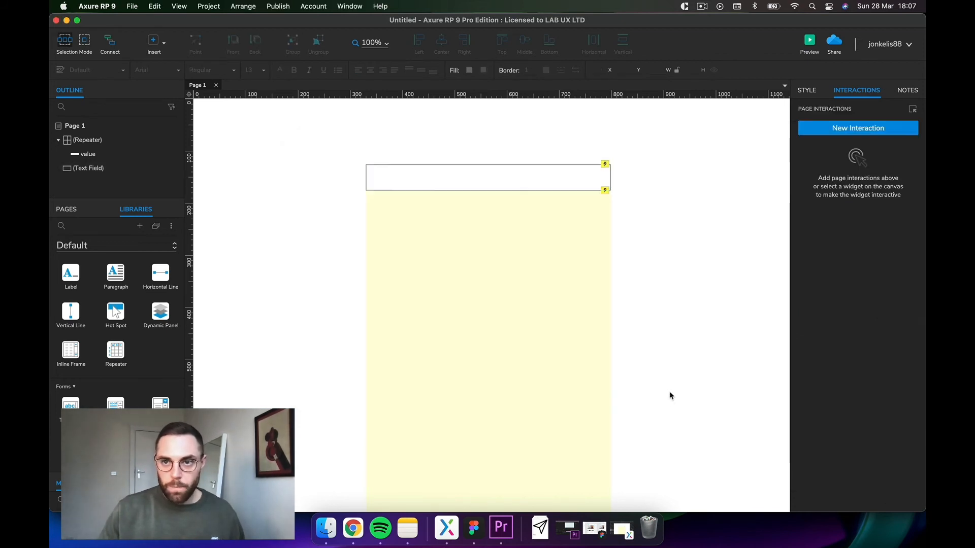
mouse_move(809, 40)
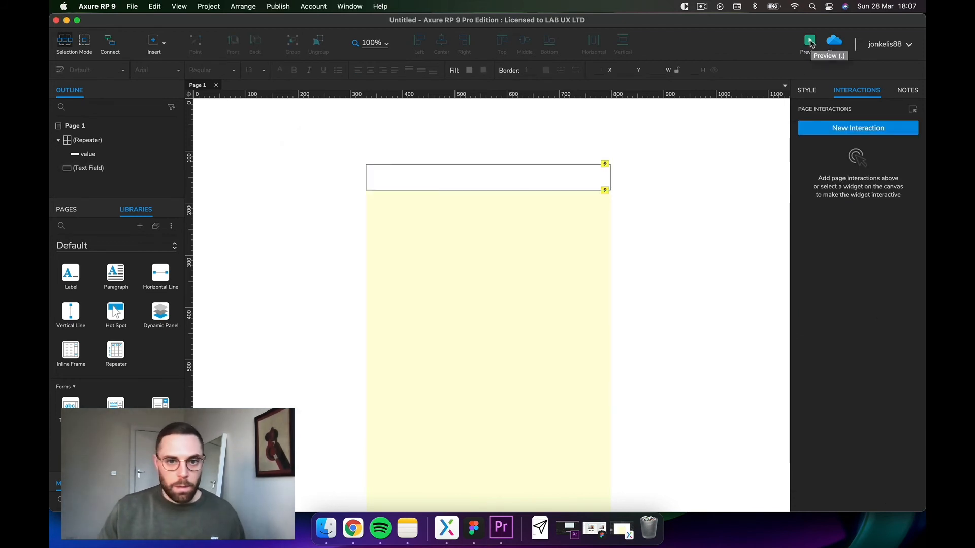
- In the preview search field, type a stray k, delete it, then search mi
left_click(809, 39)
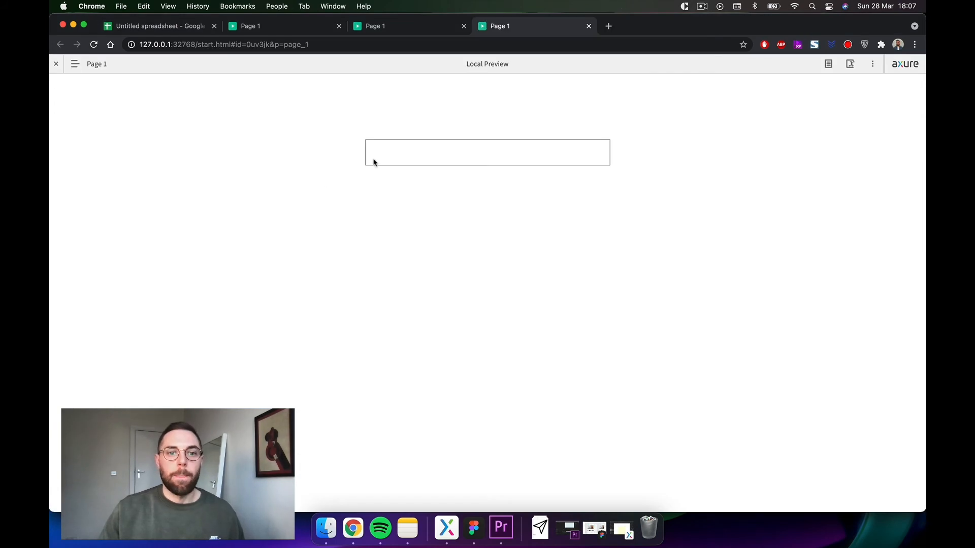
type("k")
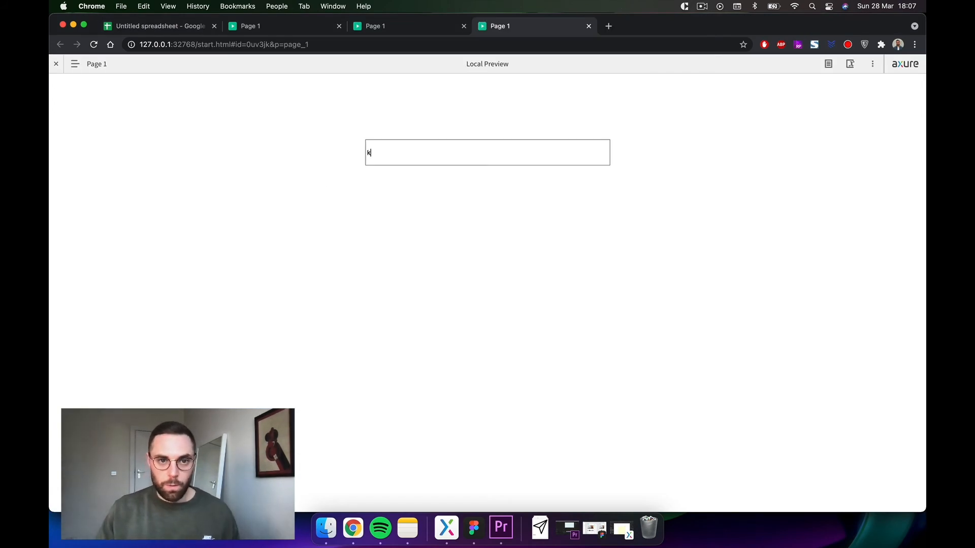
key("backspace")
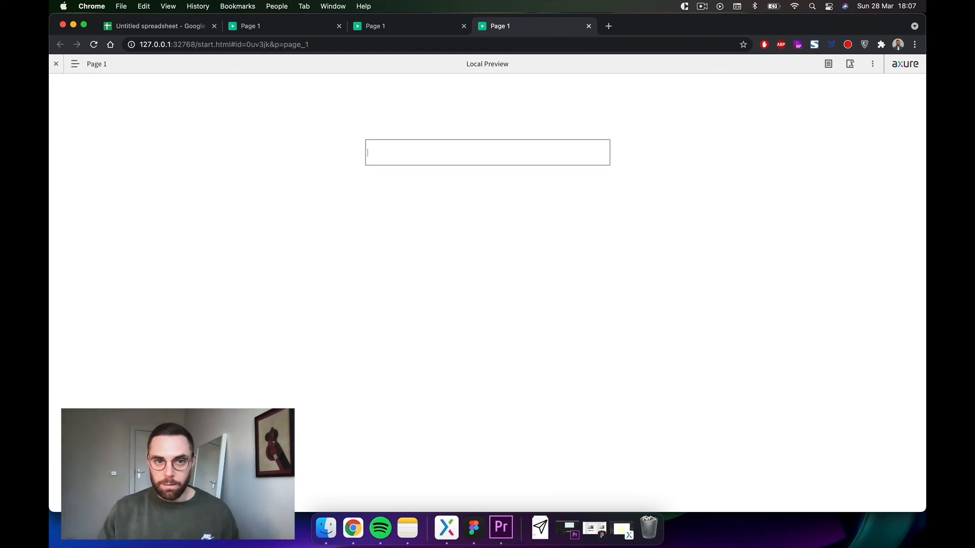
type("mi")
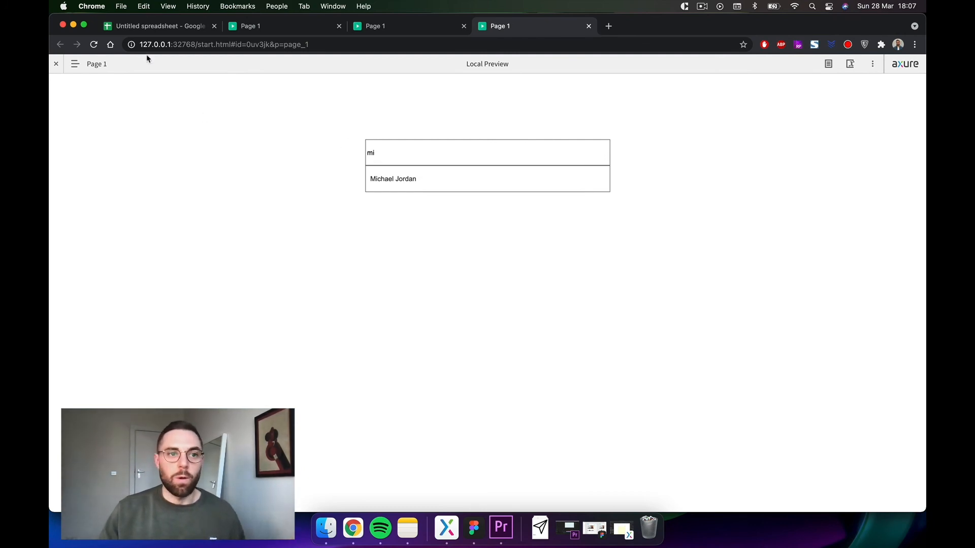
- View the filter formula cell in the Google Sheets tab, then return to the preview
left_click(161, 25)
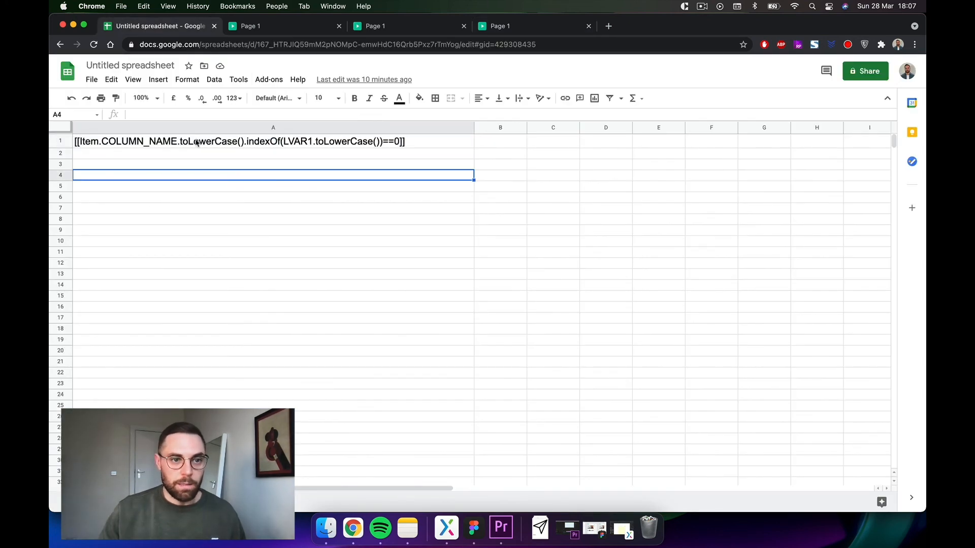
left_click(272, 141)
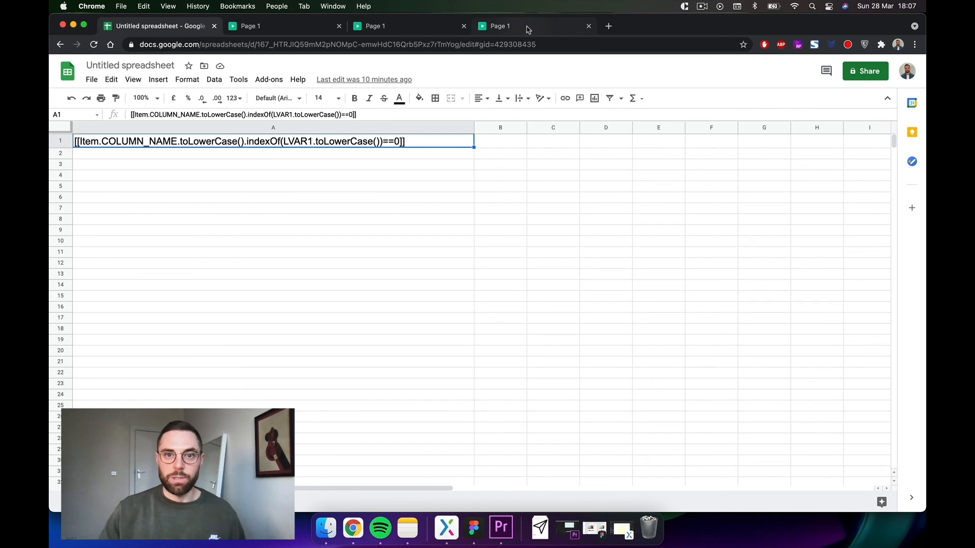
left_click(500, 25)
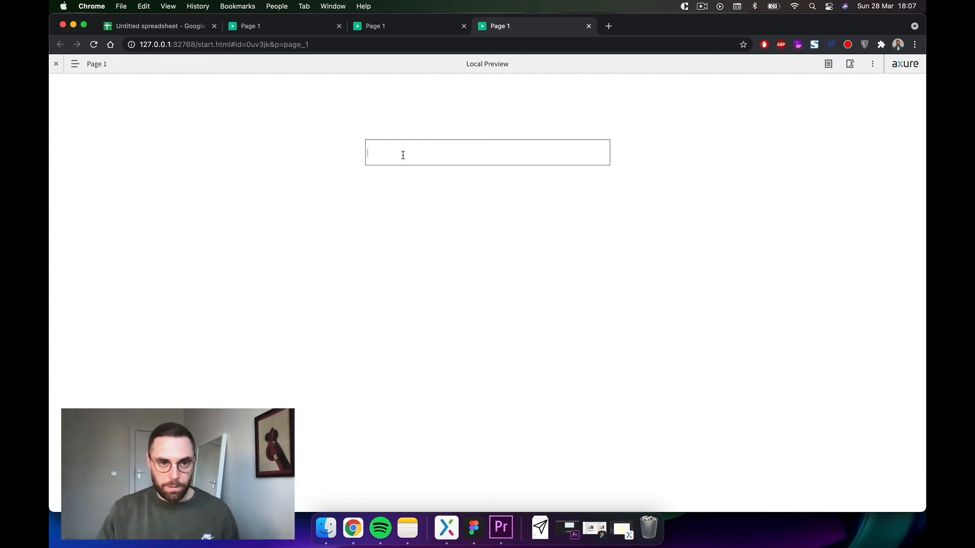
- Search micha, jam and le in the preview field to see which names match
type("micha")
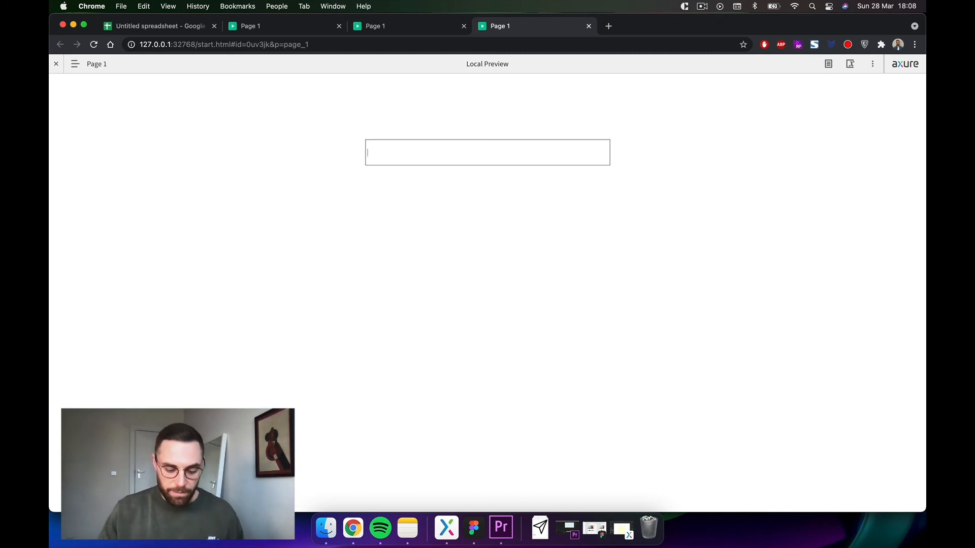
type("jam")
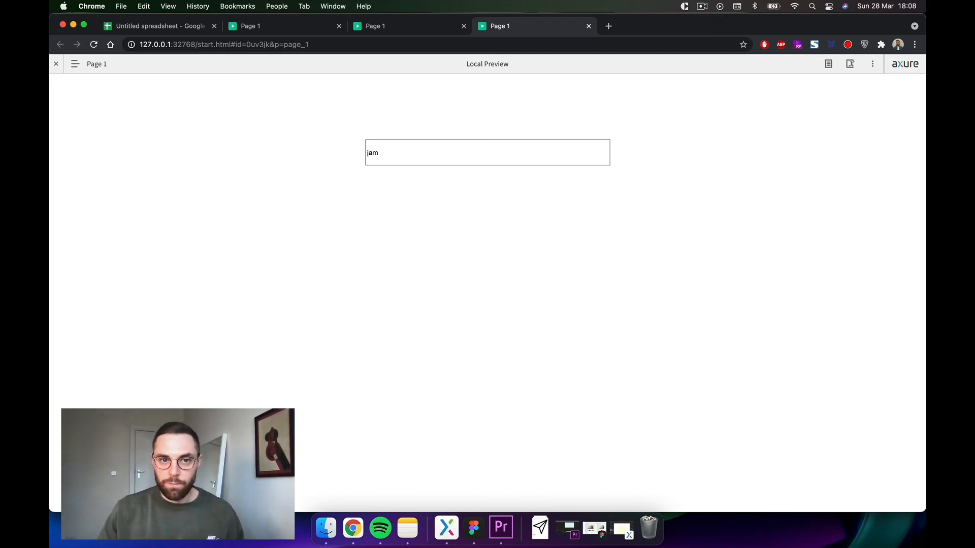
type("le")
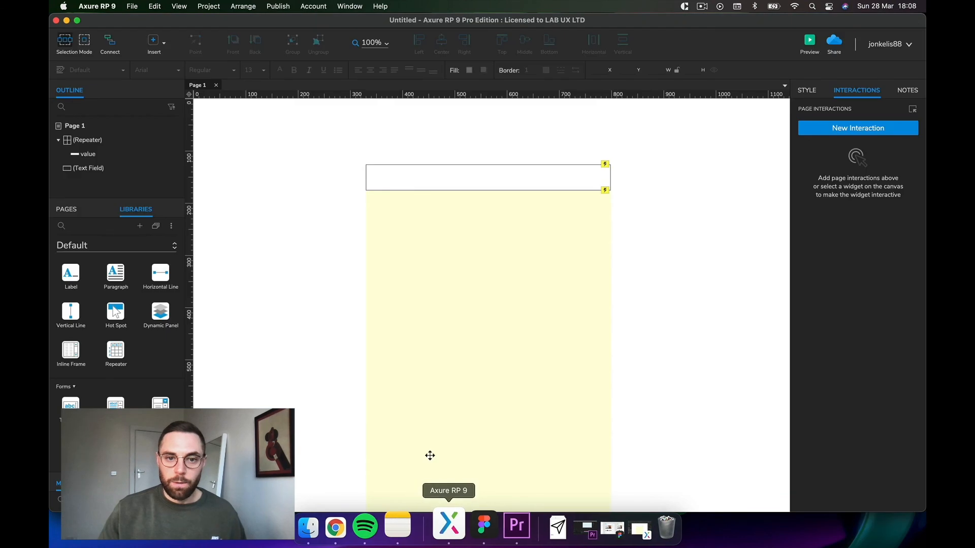
- Change the search field's filter rule from ==0 to >=0 and confirm it
left_click(487, 177)
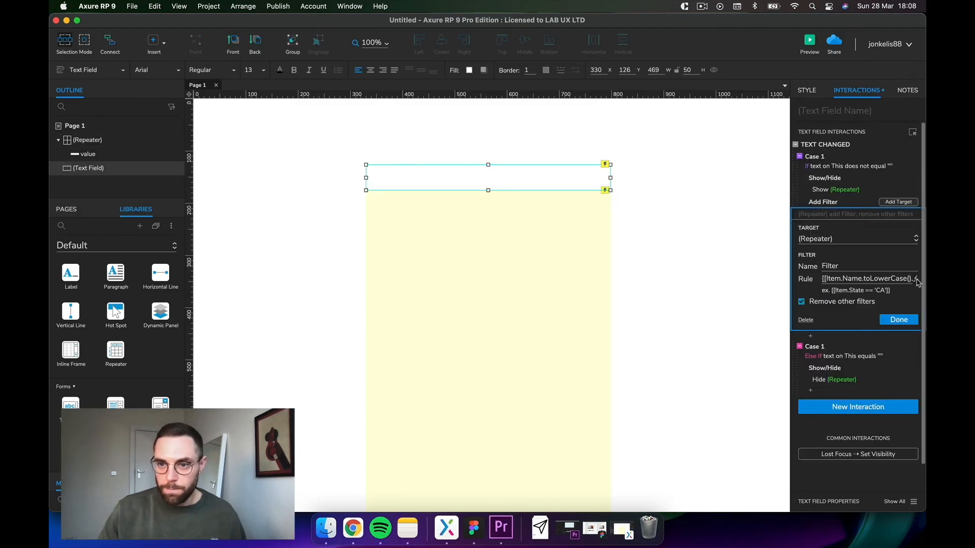
left_click(915, 279)
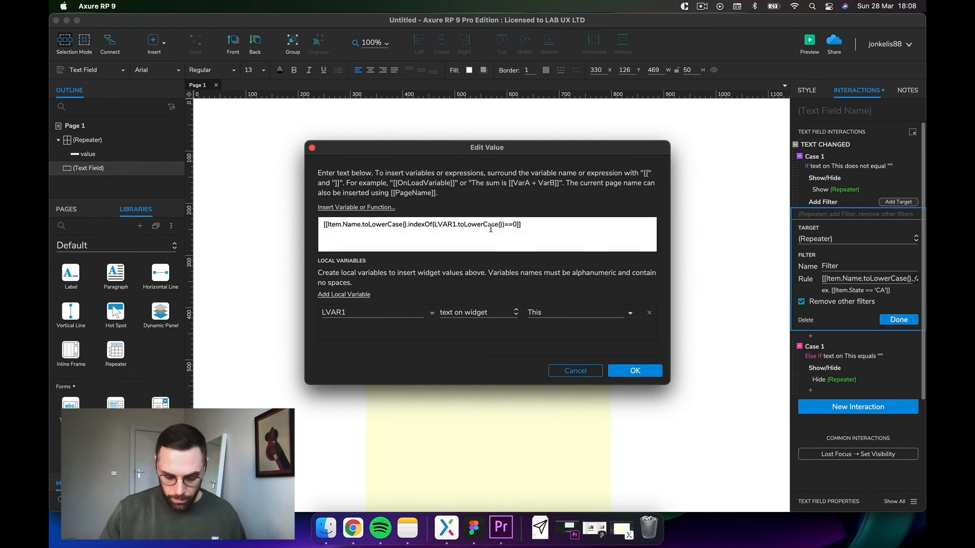
type(">=")
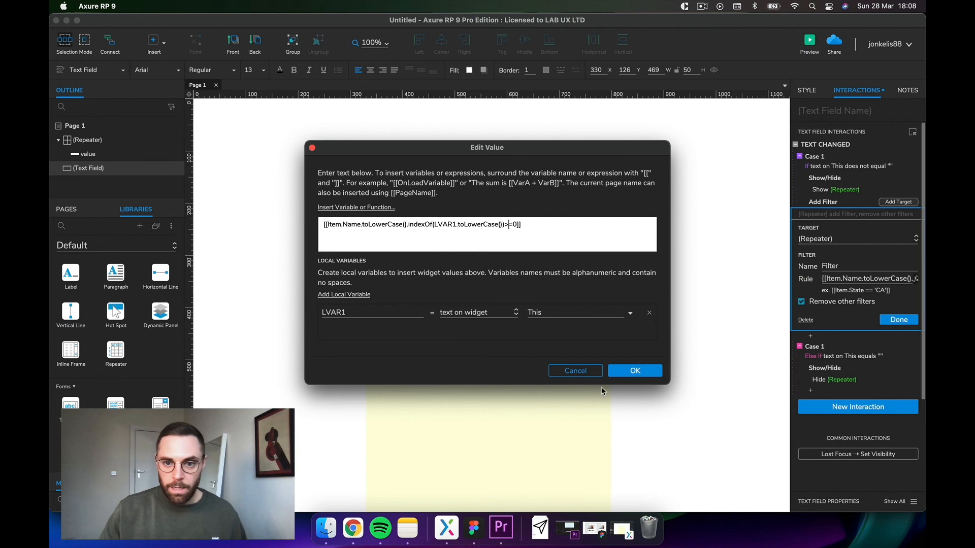
left_click(635, 371)
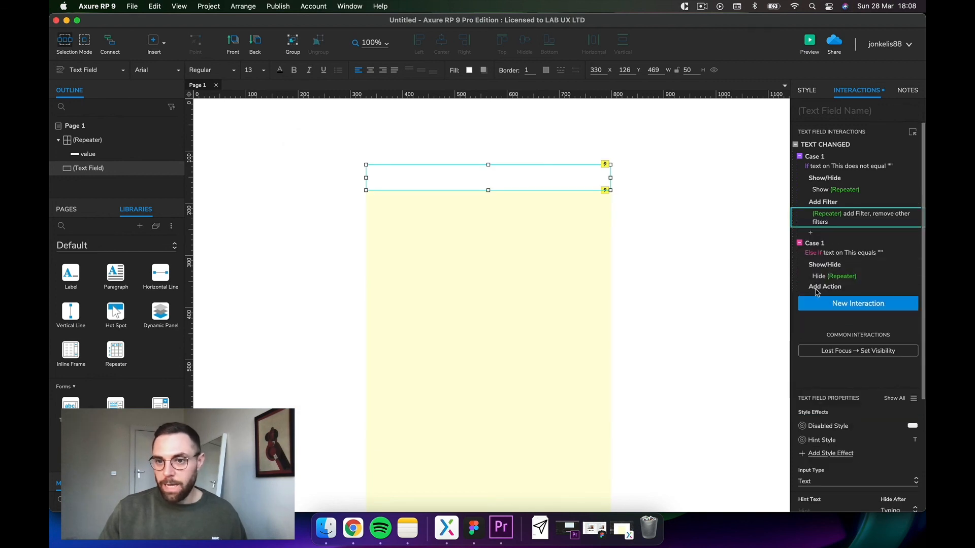
- Add a Remove Filter action removing All filters to the empty-text case
left_click(825, 286)
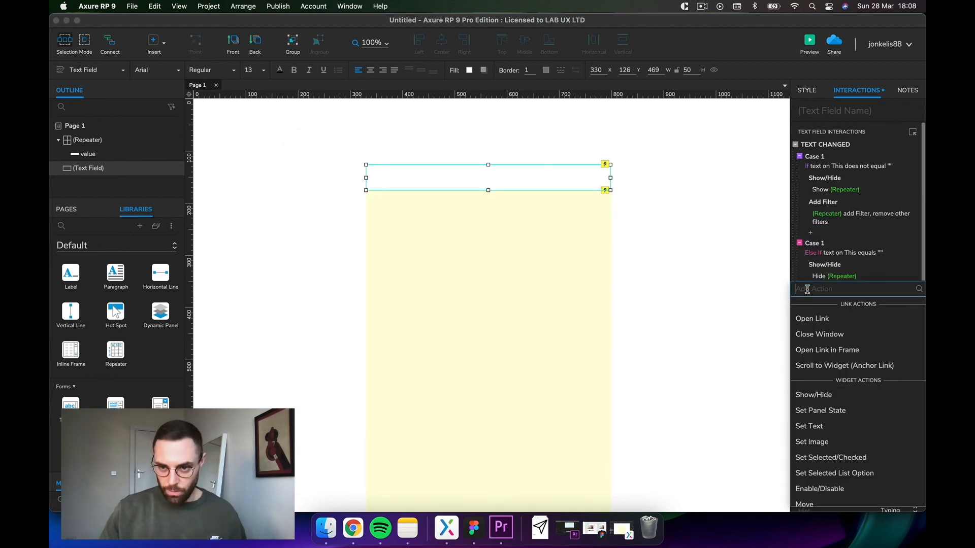
type("fil")
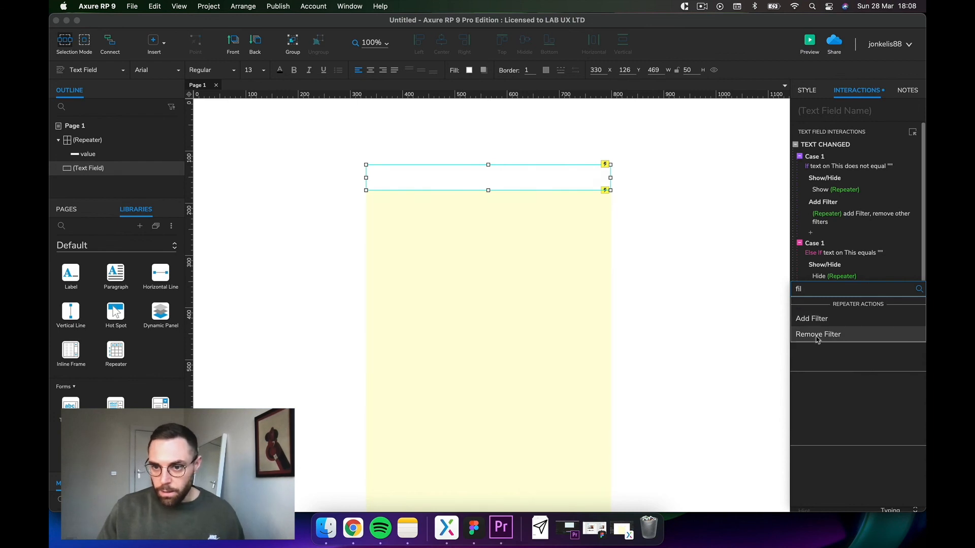
left_click(818, 334)
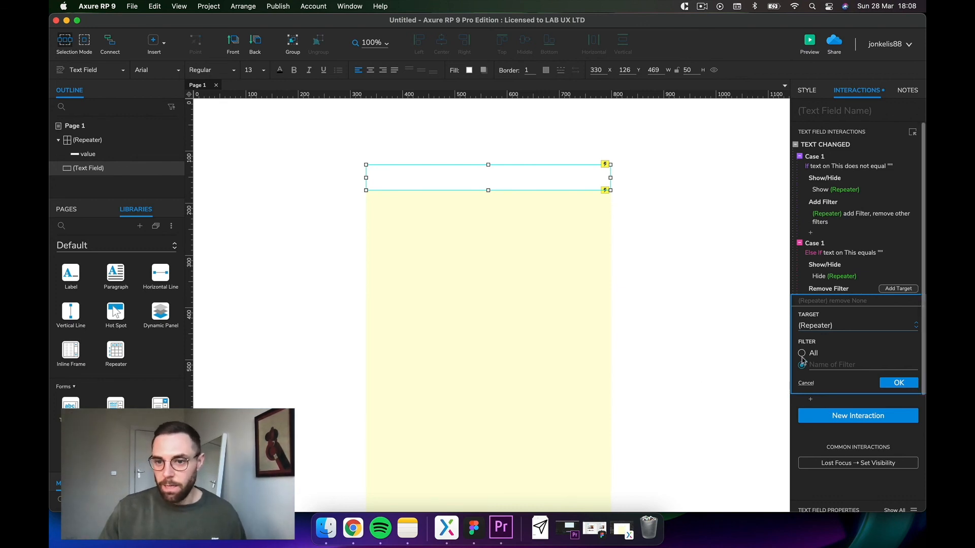
left_click(898, 382)
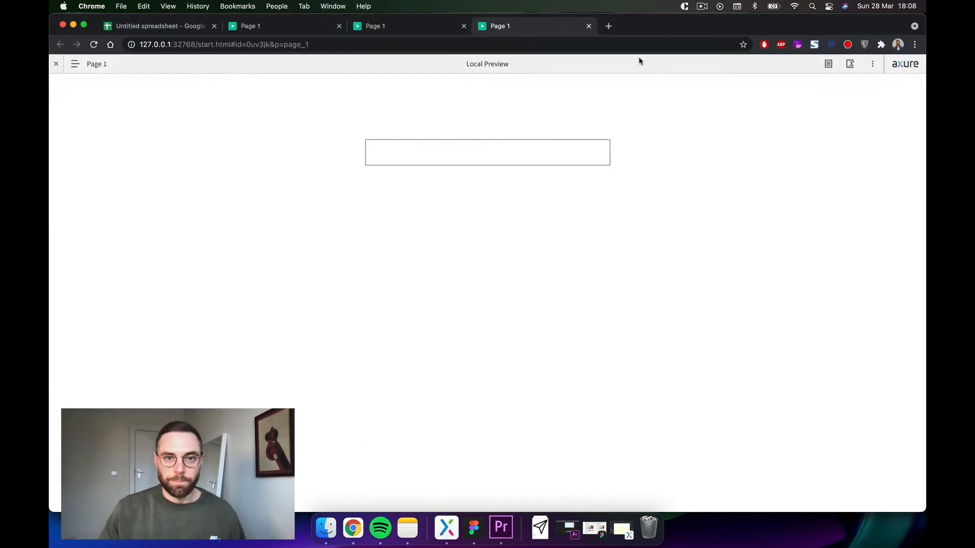
- Launch a fresh preview and search jame in the text field
left_click(608, 25)
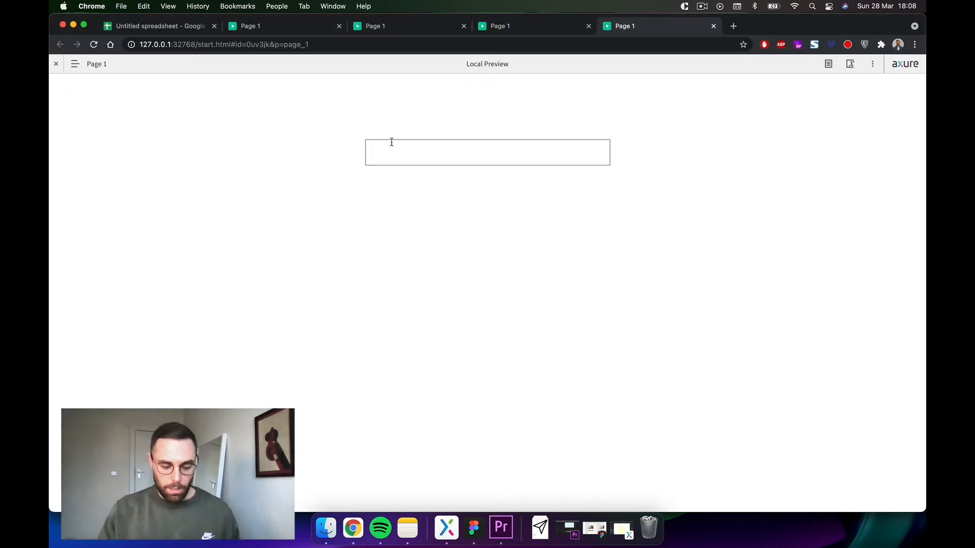
left_click(486, 152)
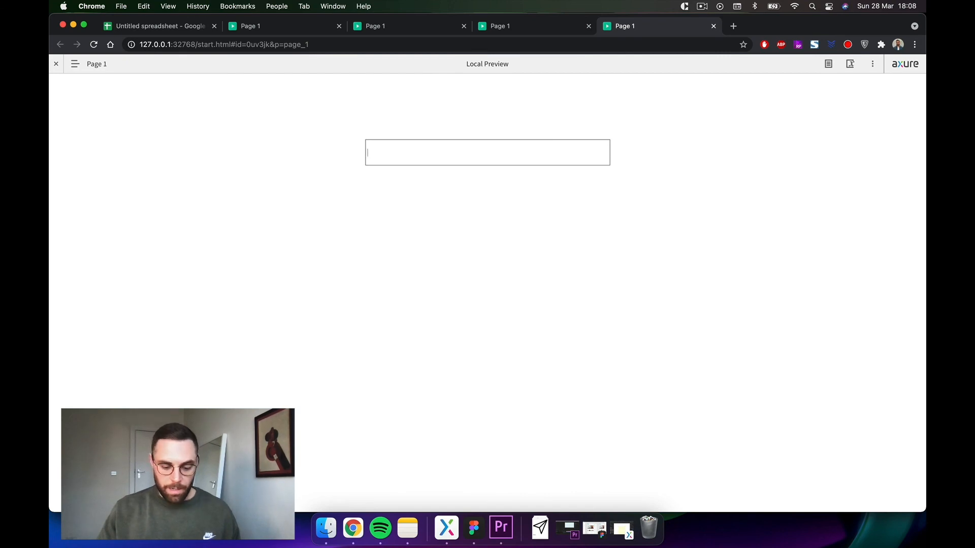
type("jame")
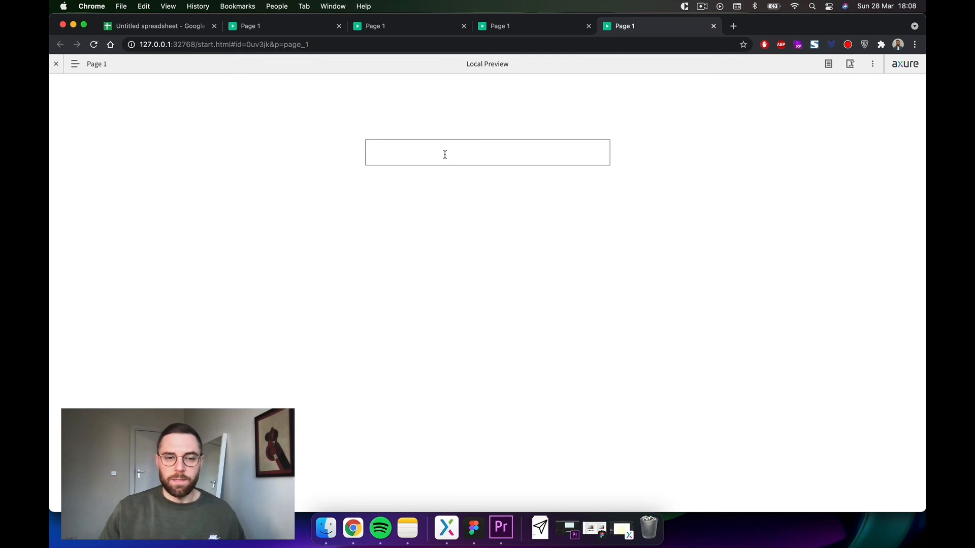
mouse_move(672, 168)
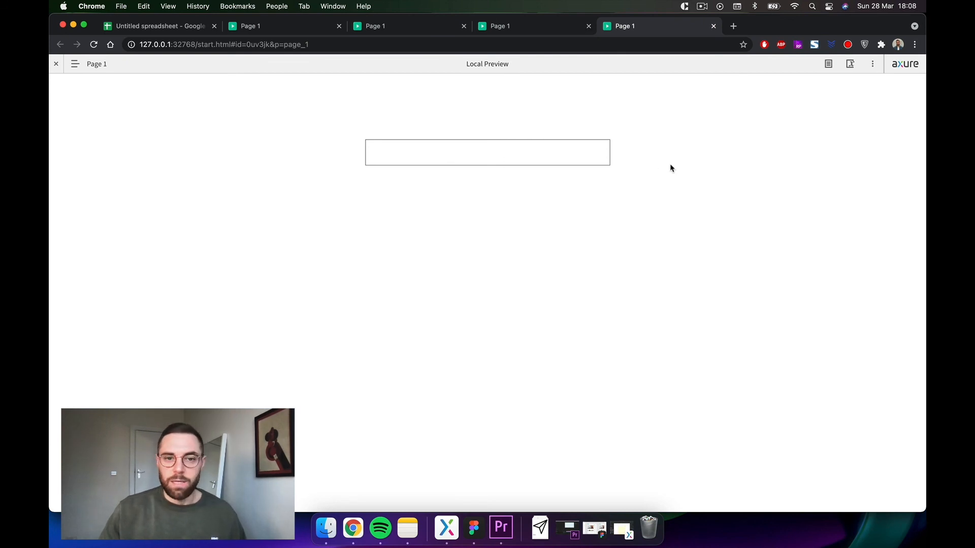
mouse_move(726, 175)
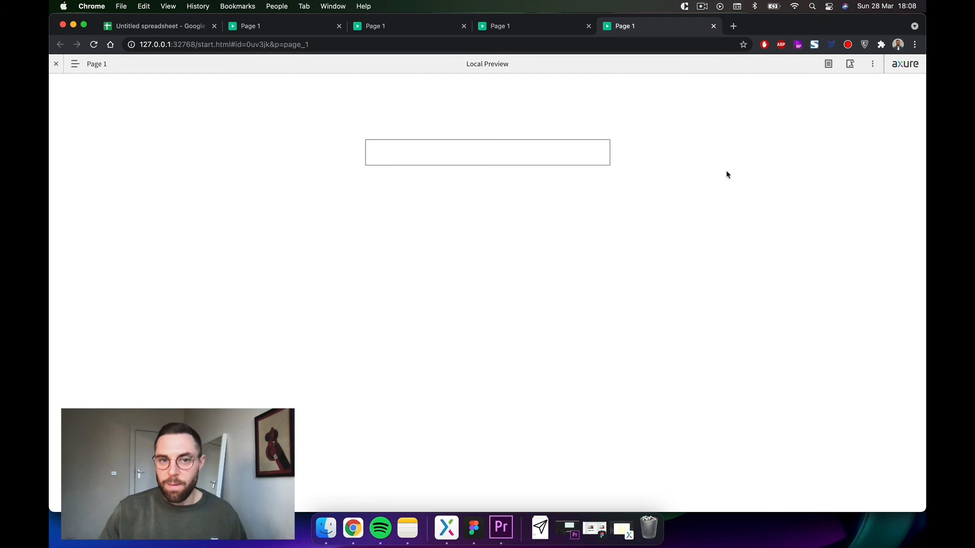
mouse_move(527, 255)
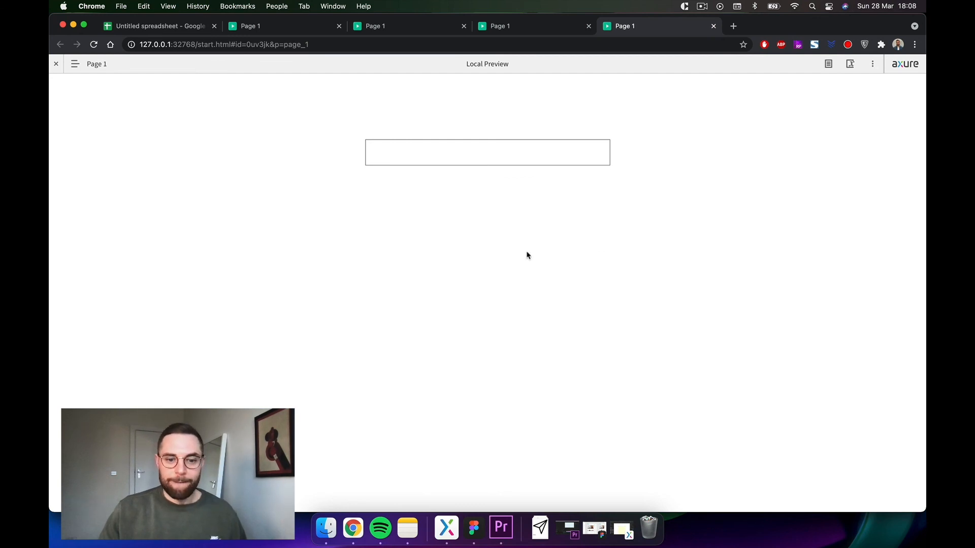
- Return to the Axure editor and select the repeater to view its interactions
left_click(445, 528)
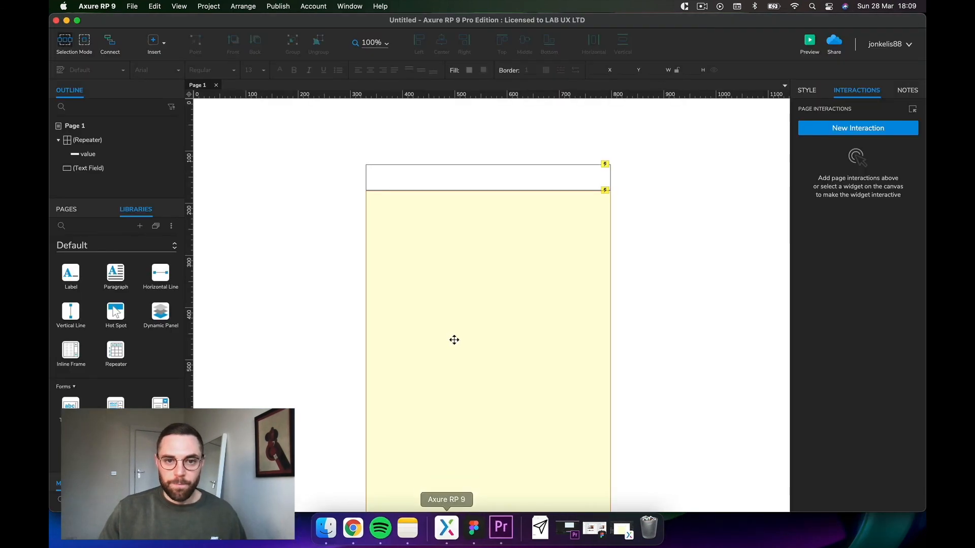
left_click(81, 139)
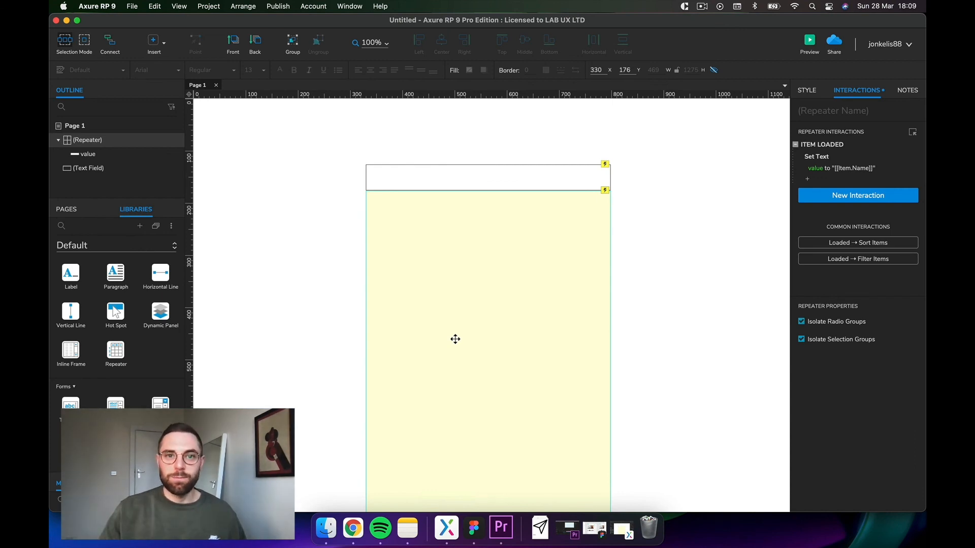